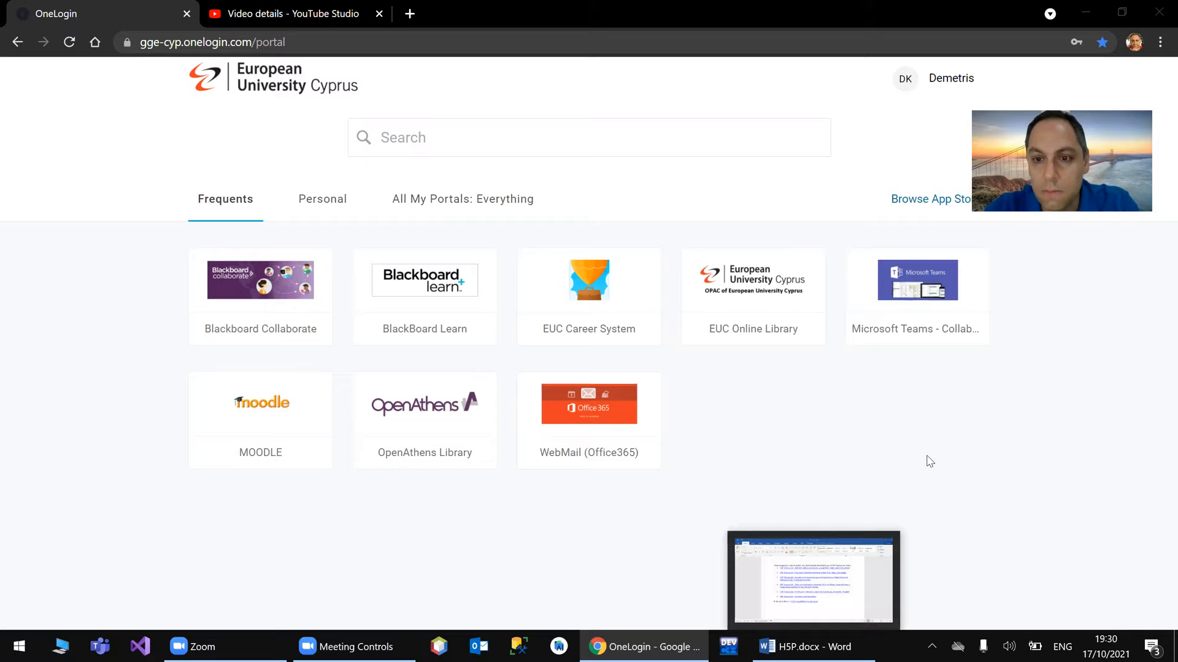
# - Bring up H5P.docx in Word, which lists the six linked H5P video tutorials
pyautogui.click(812, 646)
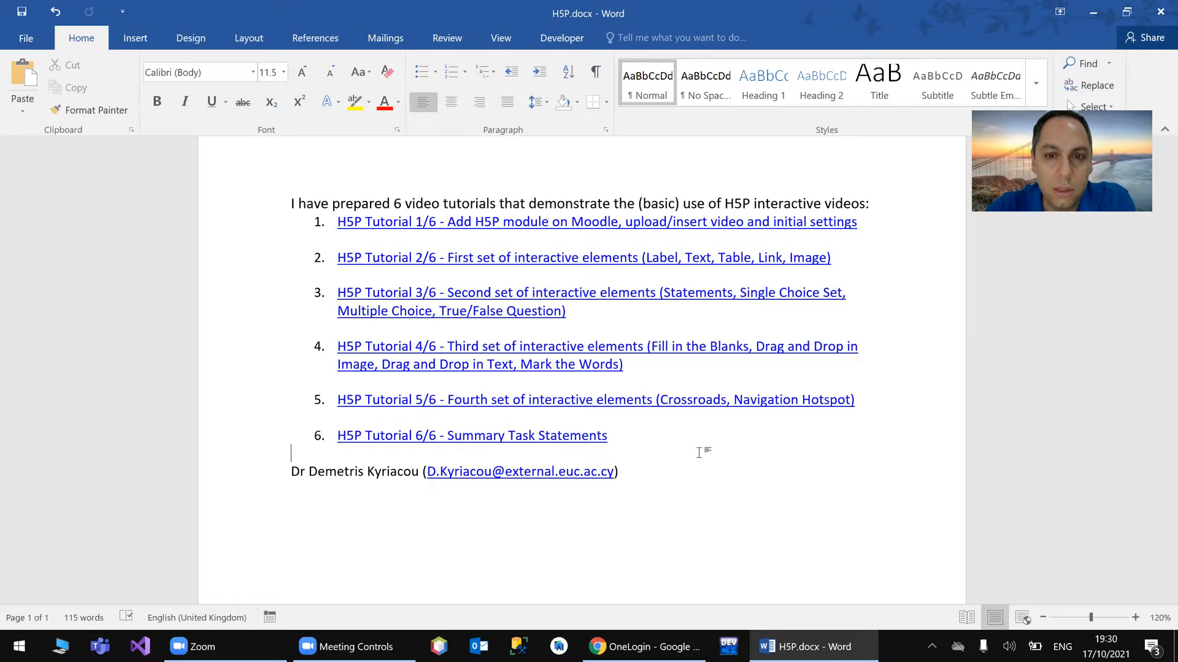
pyautogui.moveTo(531, 258)
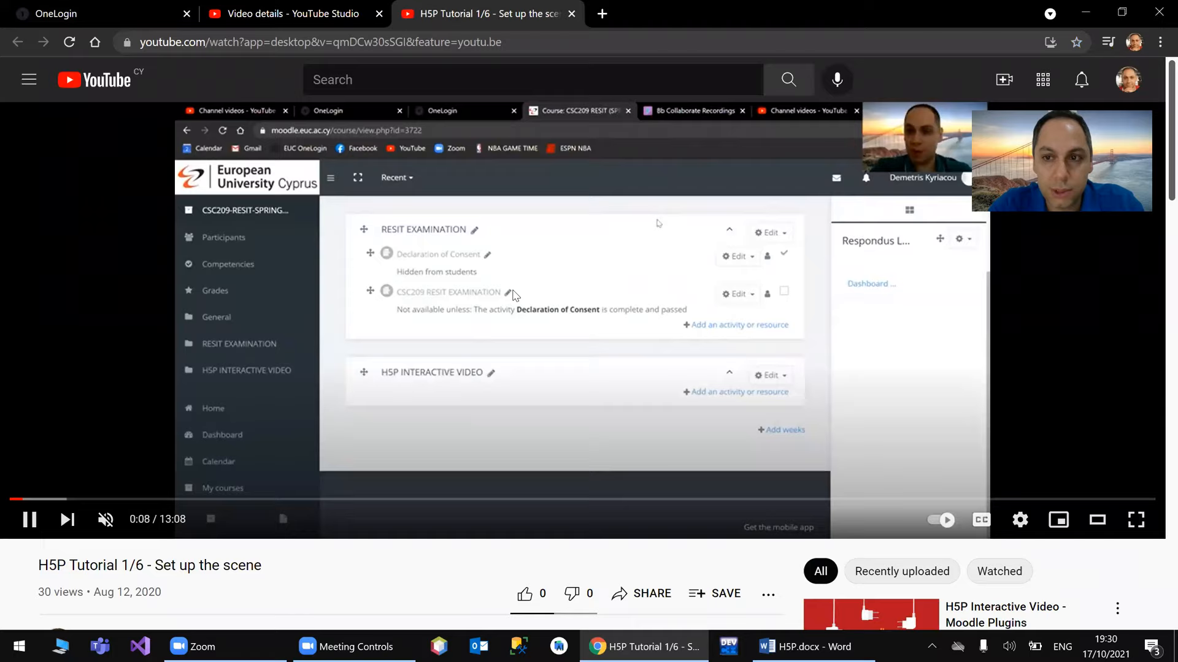
# - Pause the first H5P tutorial on YouTube and return to the OneLogin app portal
pyautogui.click(30, 519)
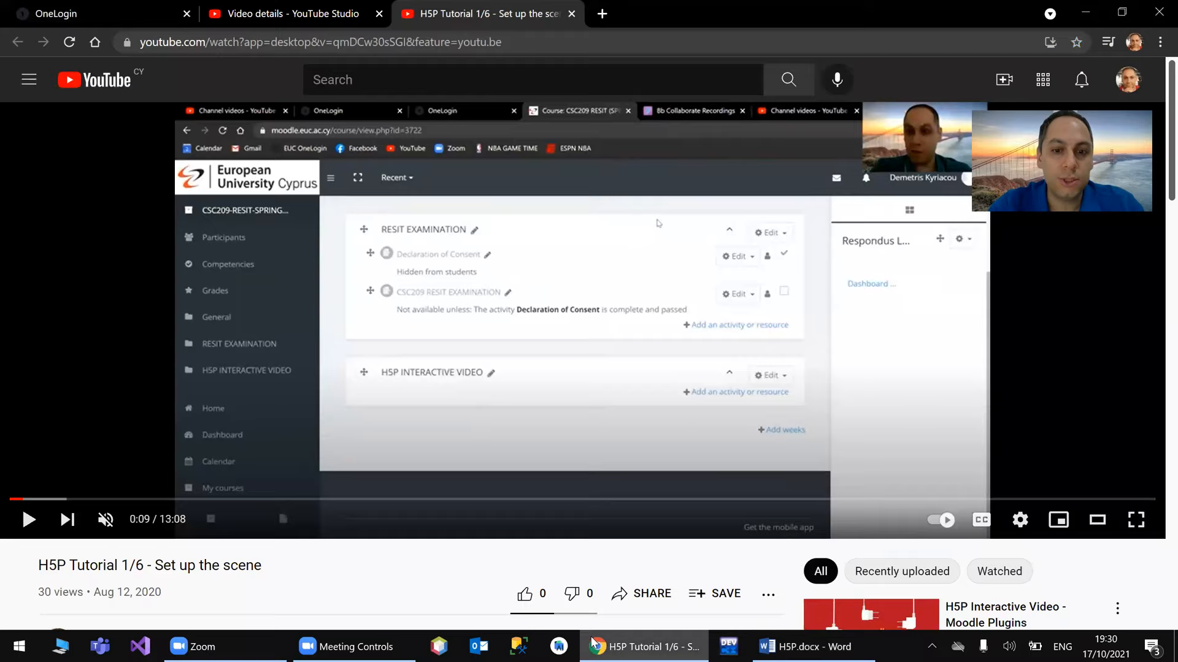
pyautogui.moveTo(639, 646)
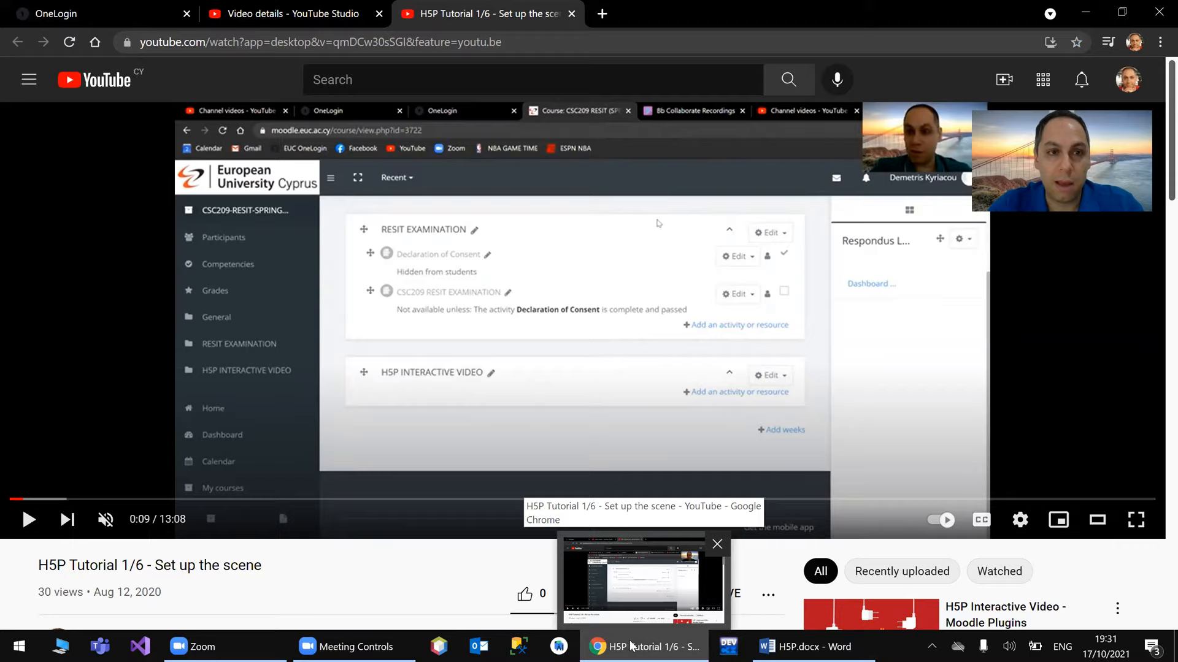
pyautogui.click(90, 14)
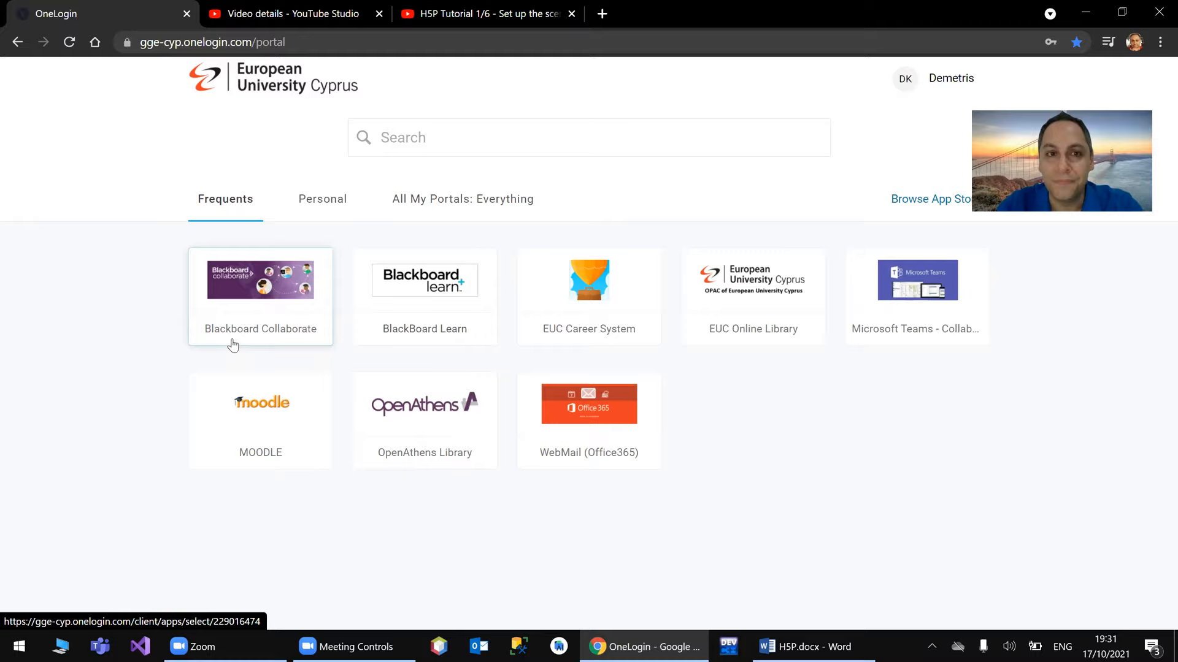
# - Launch Interactive Content - H5P from Blackboard Learn's full list of course tools
pyautogui.click(260, 289)
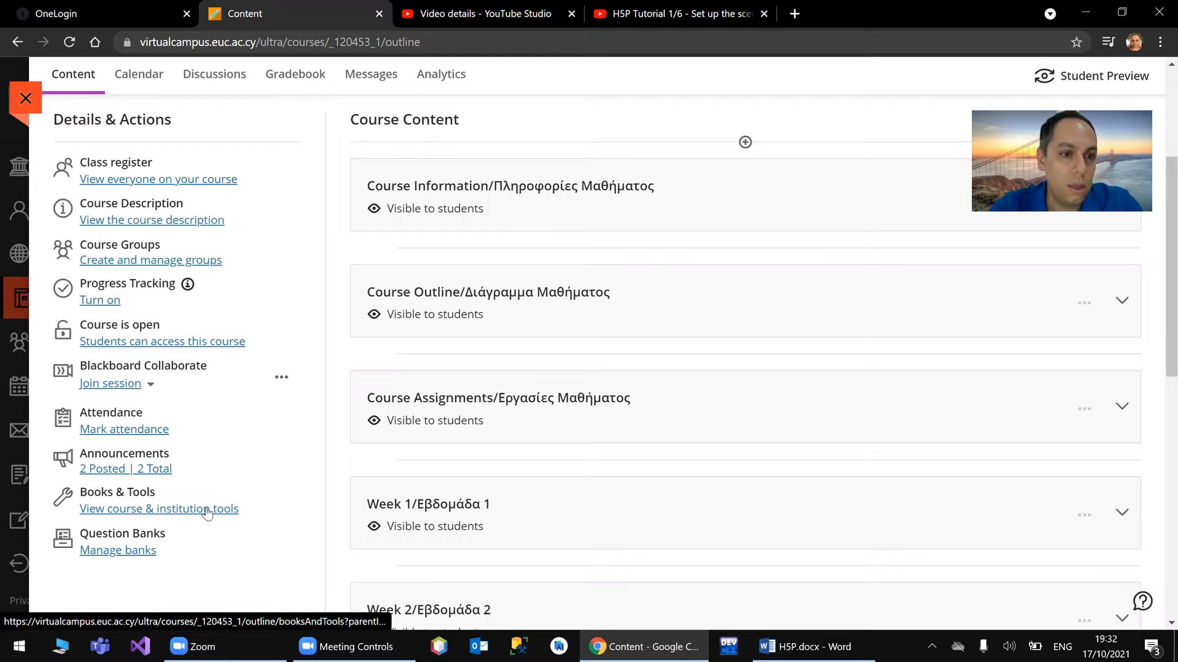
pyautogui.click(154, 509)
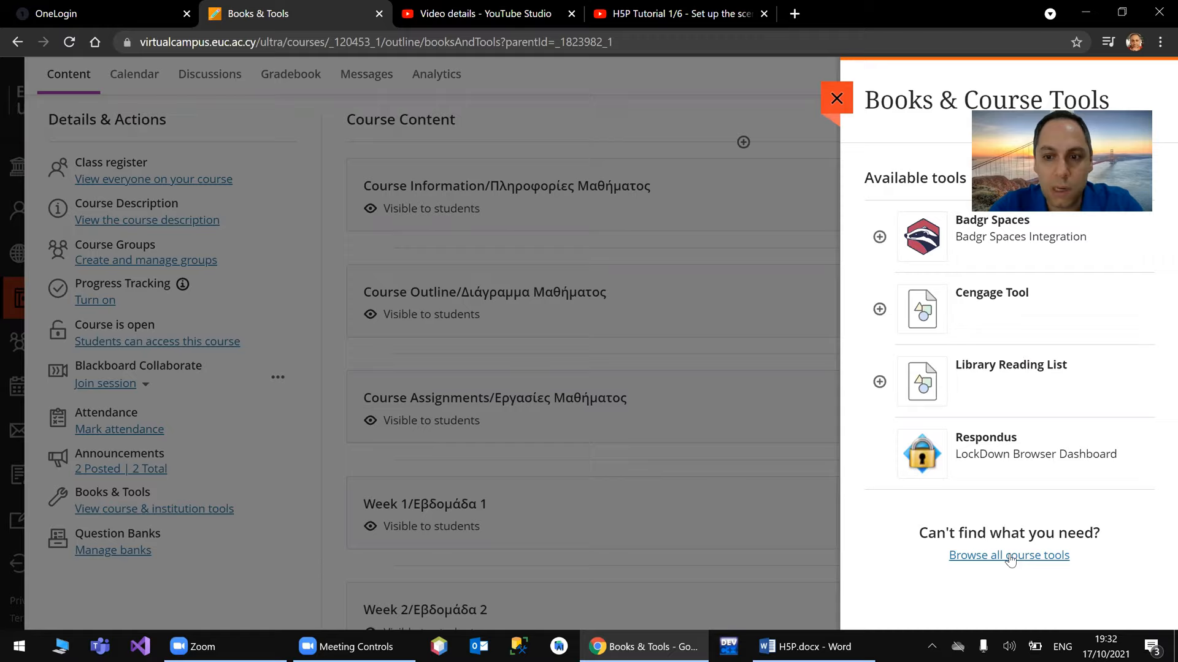
pyautogui.click(1009, 555)
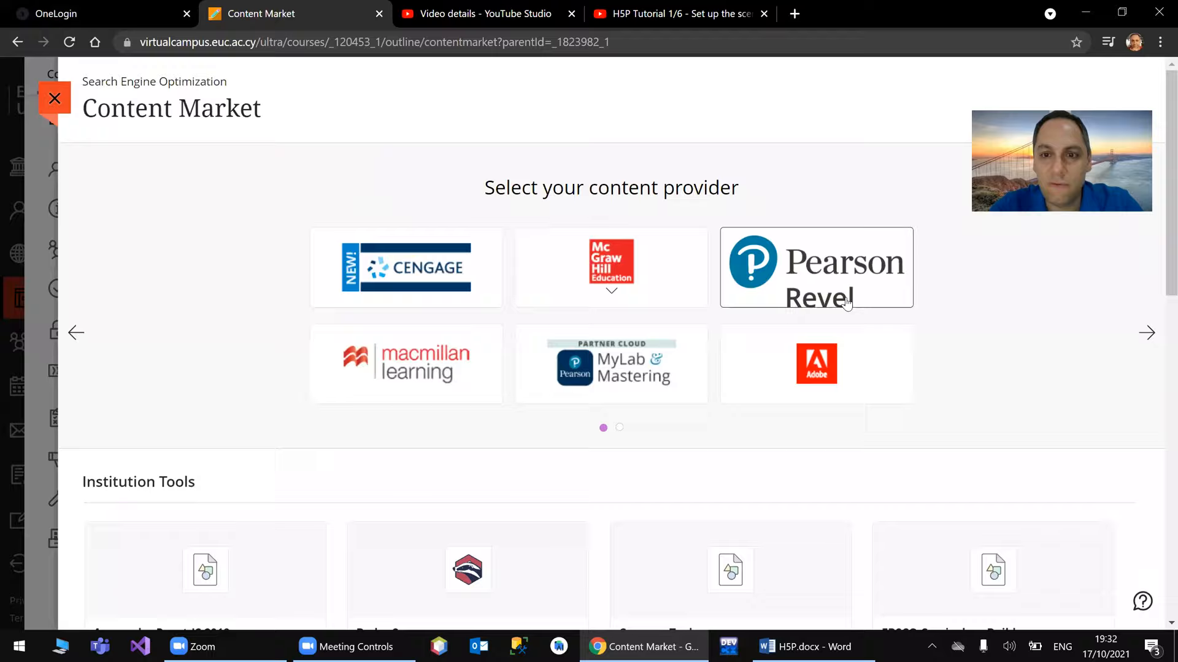
pyautogui.scroll(-3)
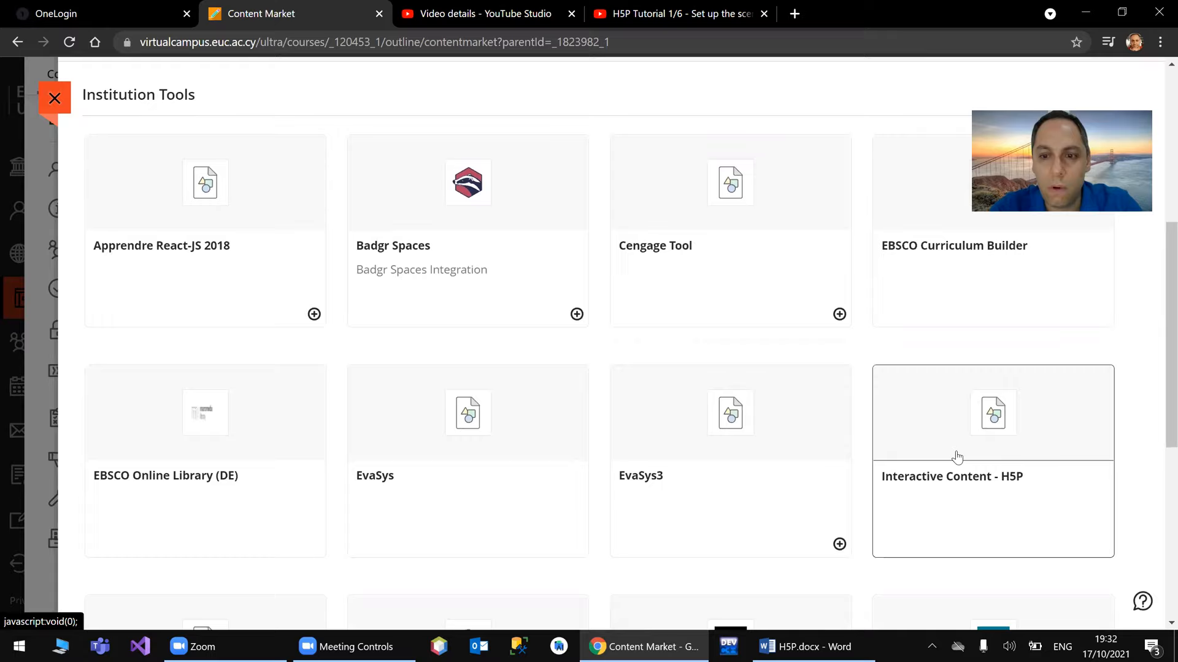
pyautogui.moveTo(1008, 483)
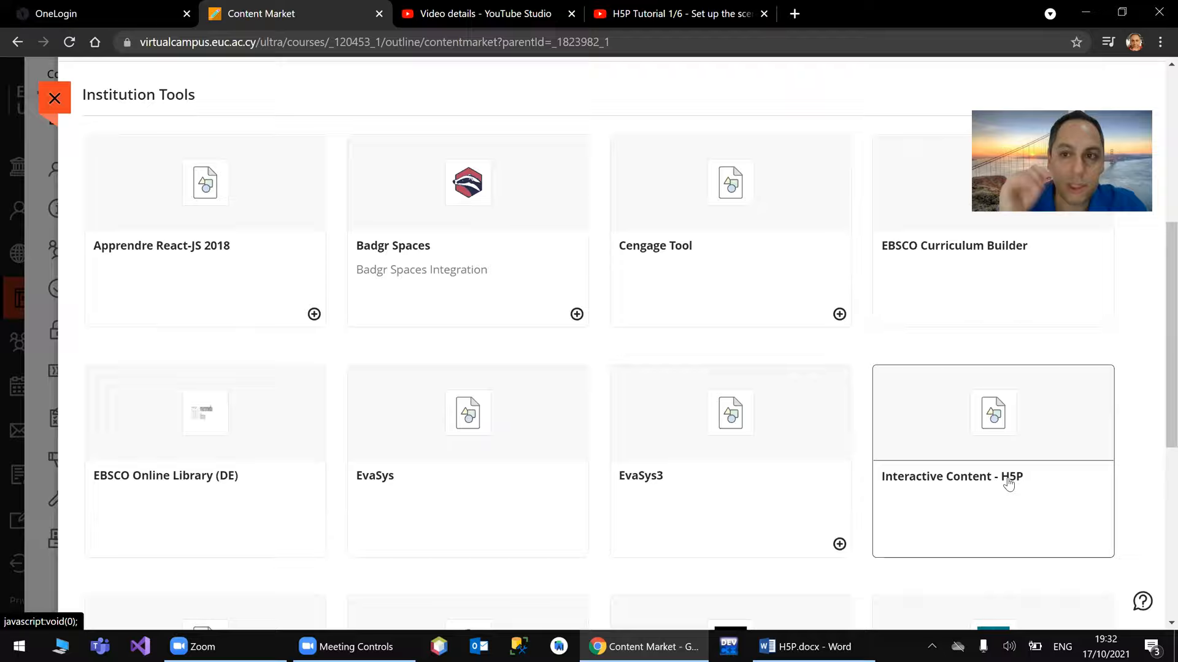
pyautogui.click(992, 476)
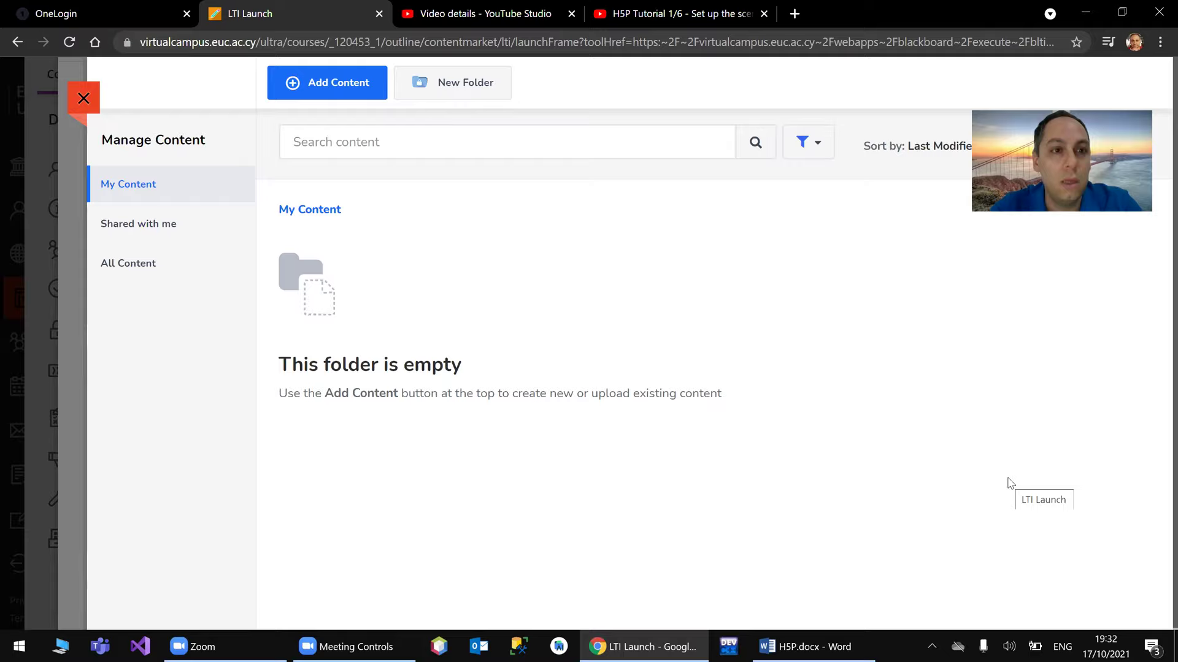
pyautogui.moveTo(336, 355)
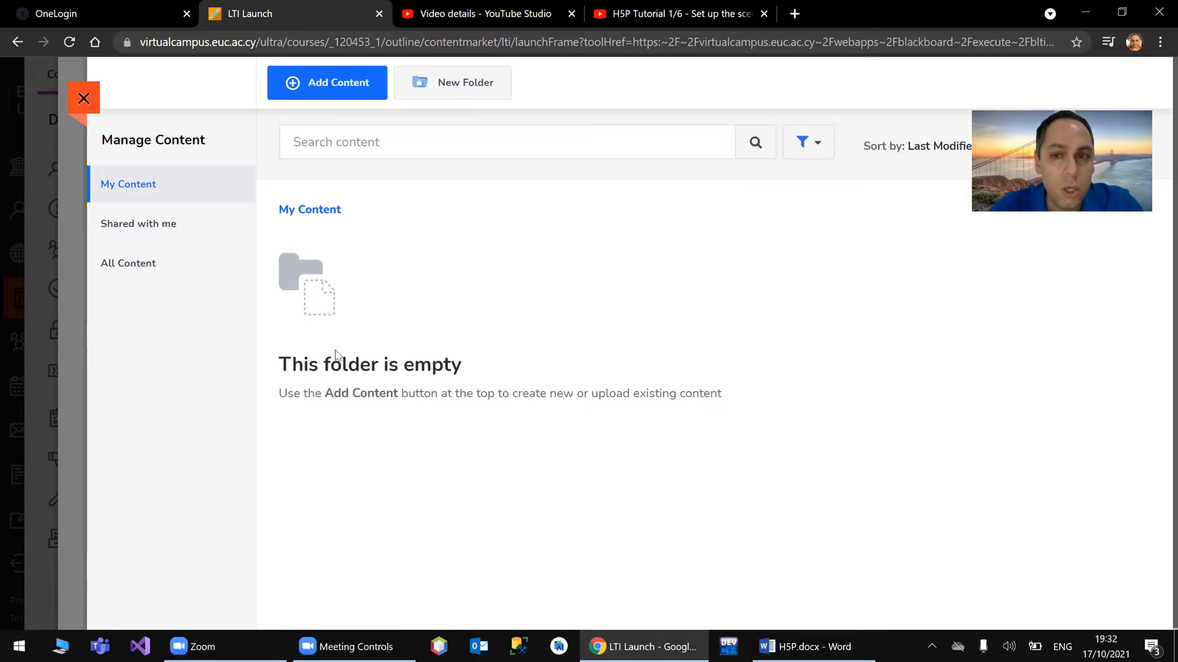
# - Start adding new H5P content, then switch back to the Word tutorial document
pyautogui.click(326, 82)
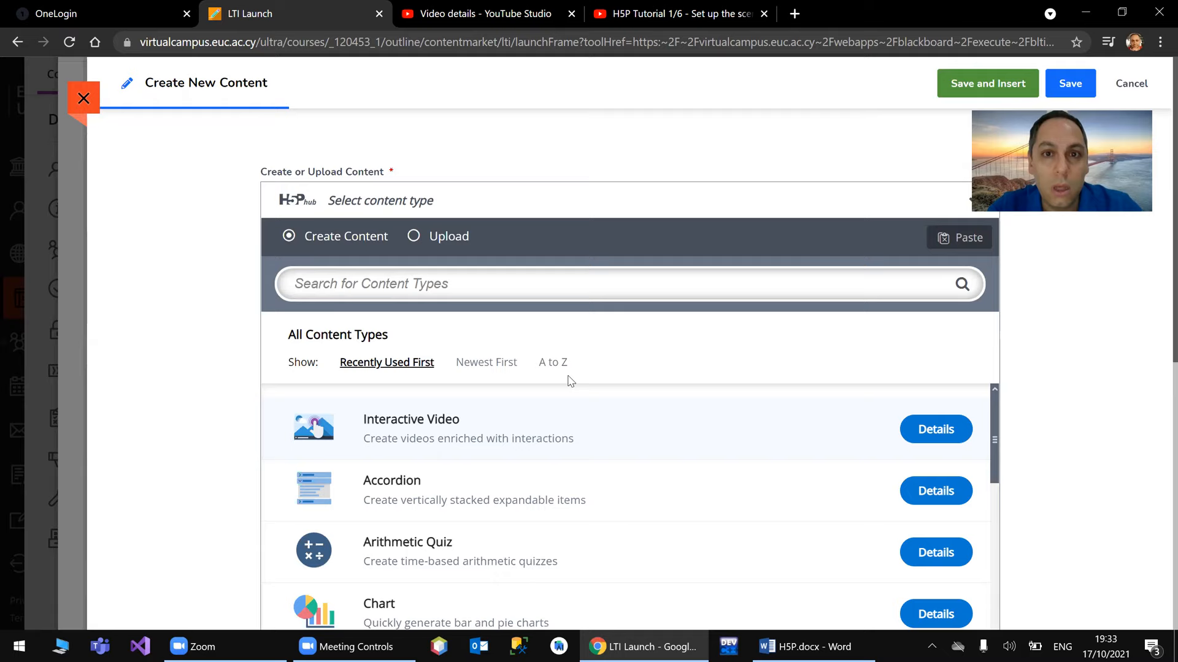
pyautogui.click(811, 647)
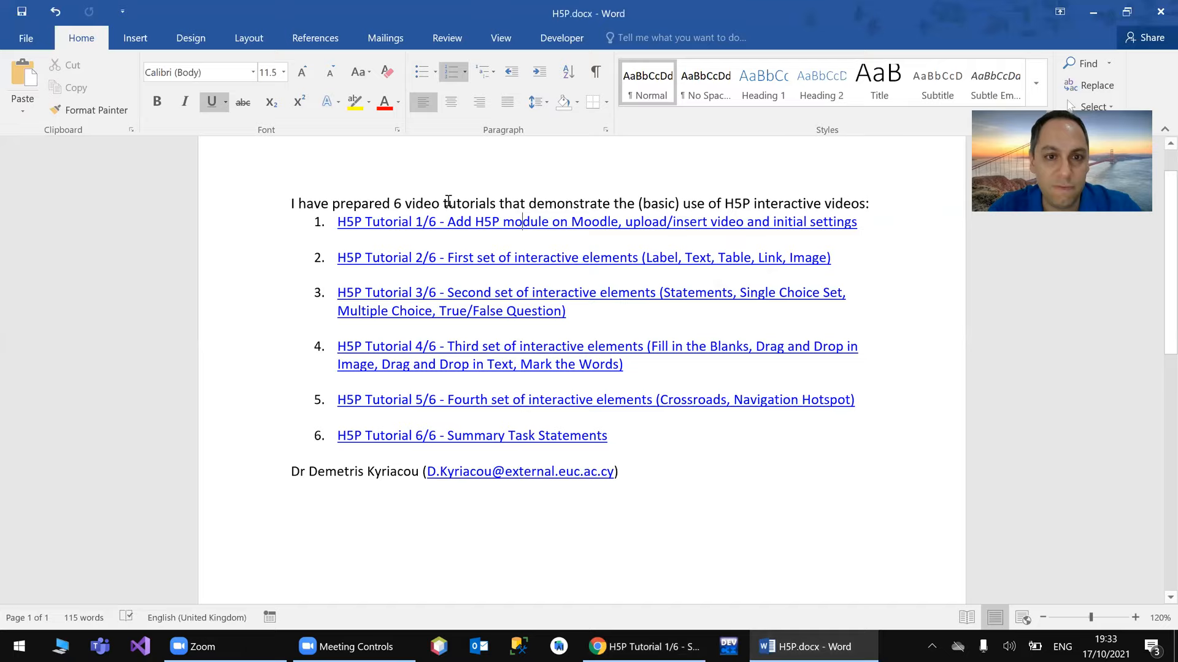
# - Reopen tutorial 1 at its content-type chooser, then return to Blackboard's content type list
pyautogui.click(642, 646)
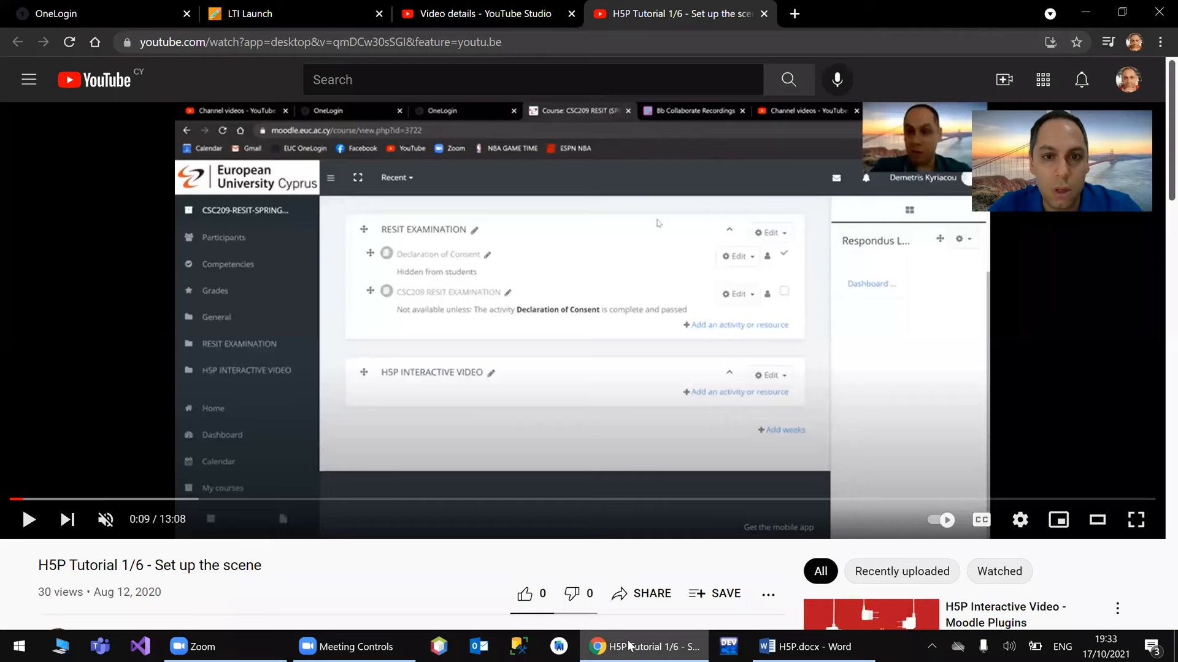
pyautogui.click(29, 519)
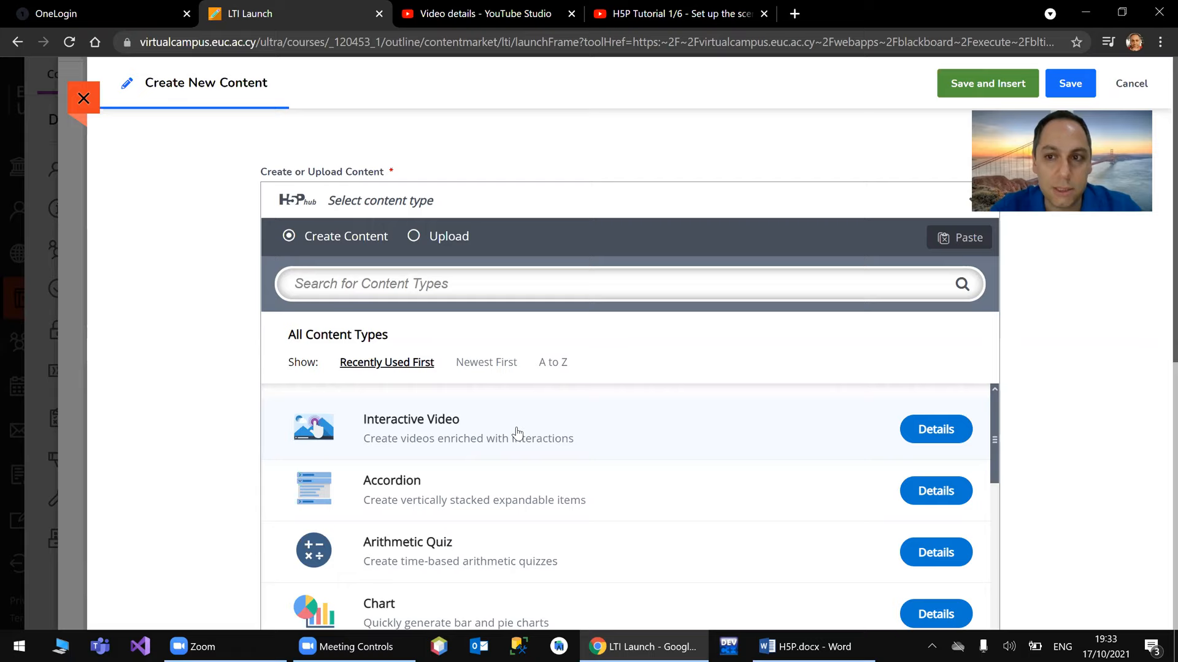
pyautogui.click(676, 13)
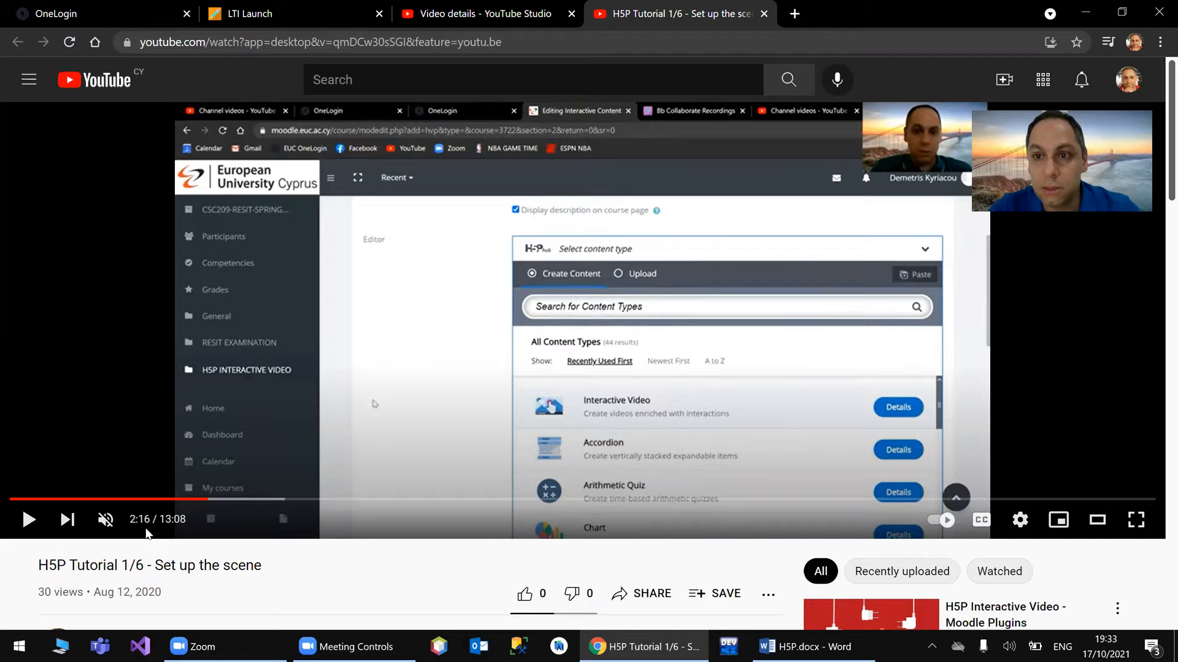
pyautogui.click(254, 14)
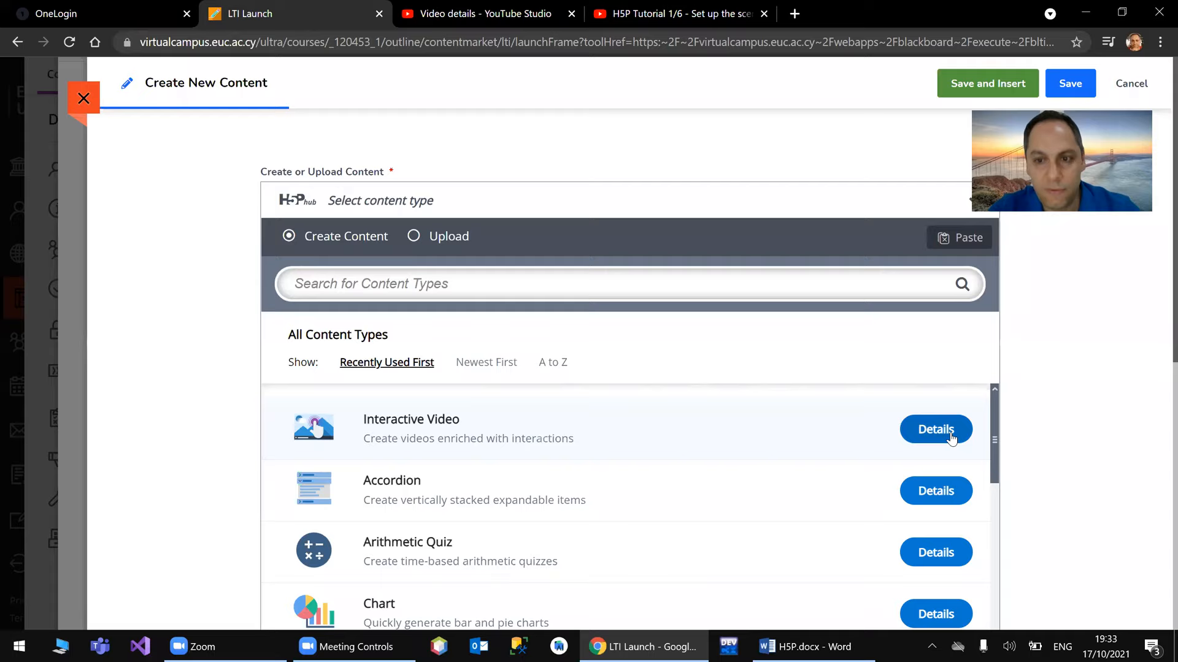
# - Create an Interactive Video titled 'H5P Demo' and begin adding its video
pyautogui.click(935, 429)
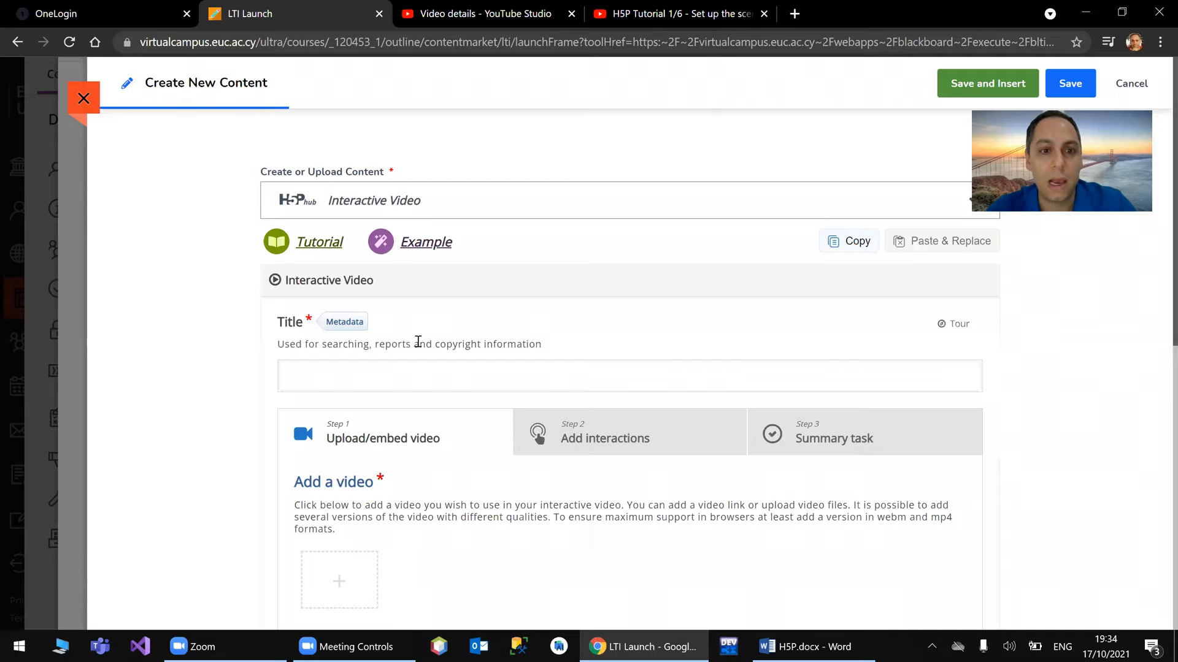
pyautogui.write('H5P Demo')
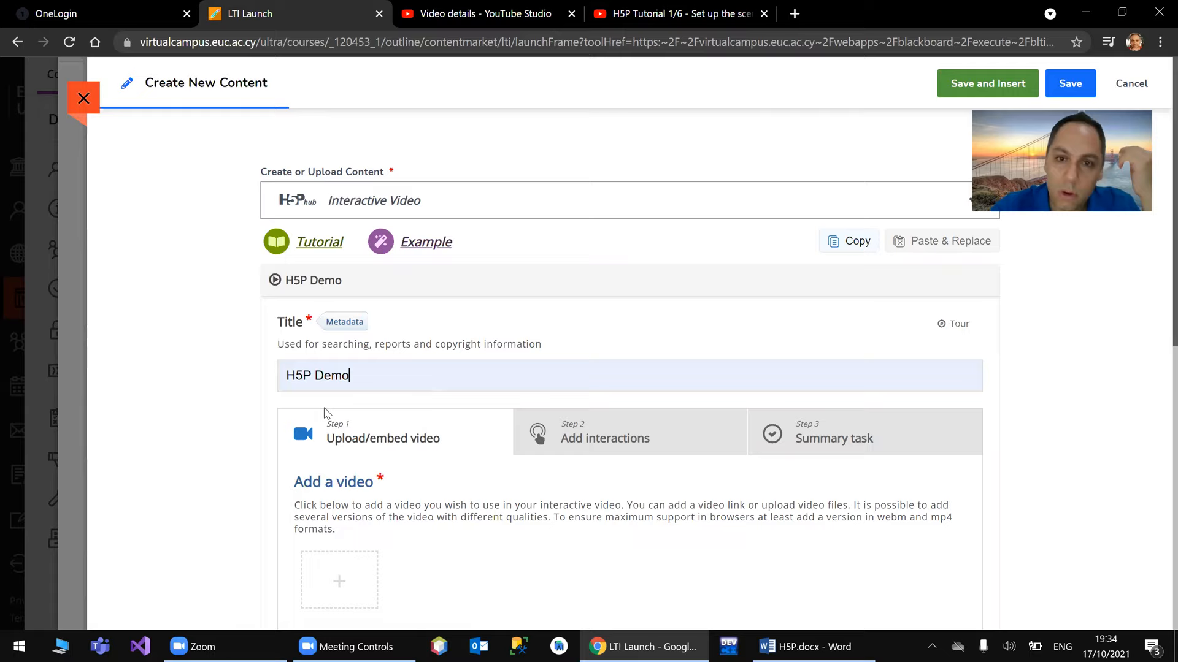
pyautogui.scroll(-3)
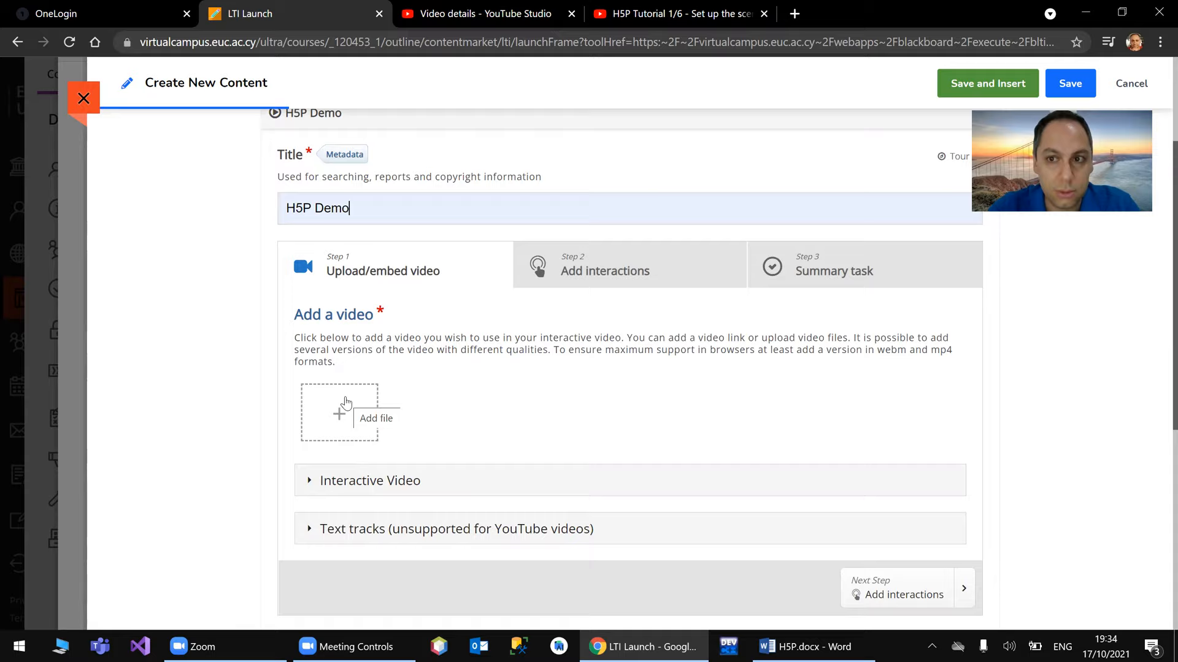
pyautogui.click(339, 411)
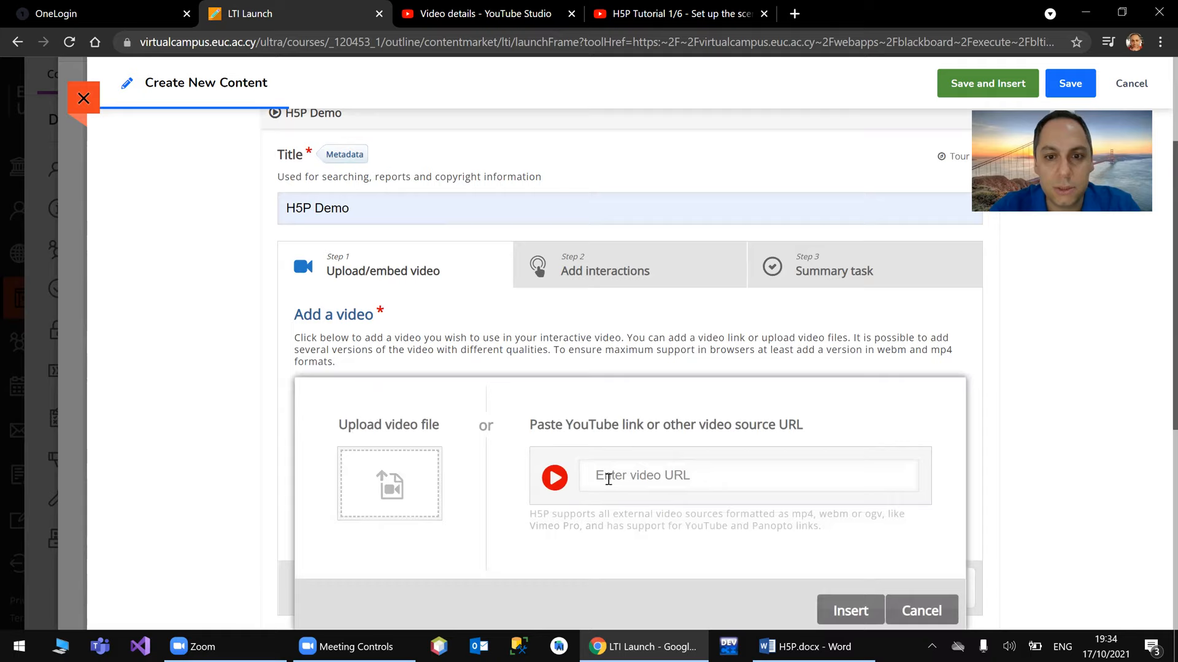
# - Check the quiz tutorial's YouTube Studio details, then return to the H5P editor
pyautogui.click(476, 13)
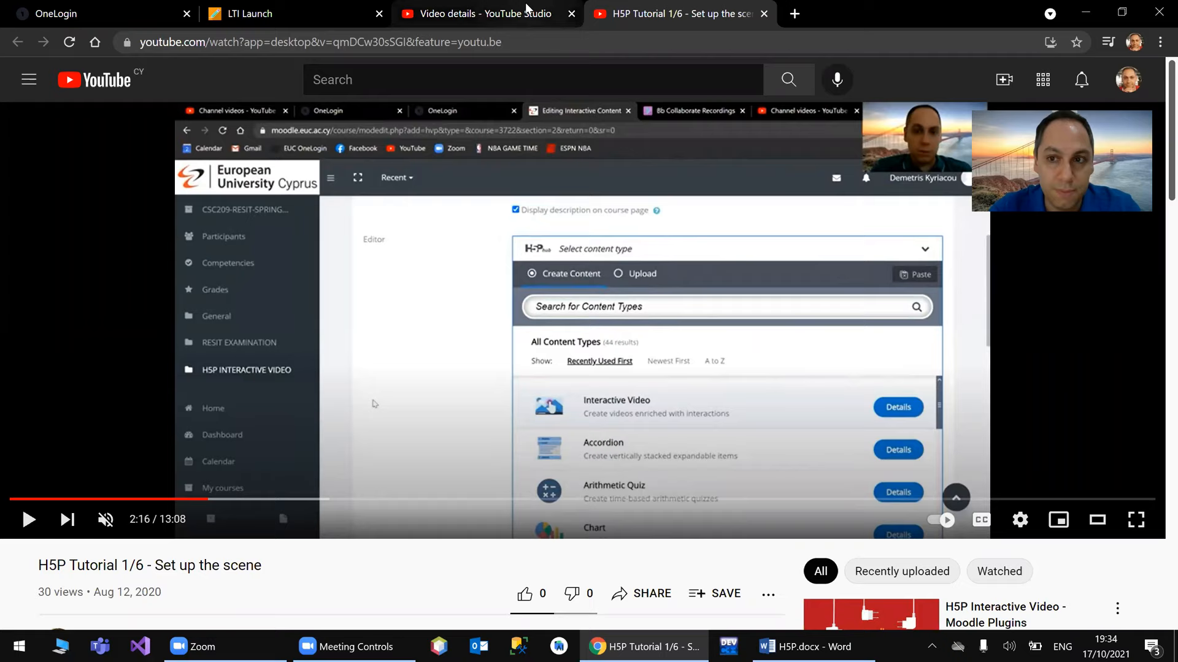
pyautogui.click(486, 13)
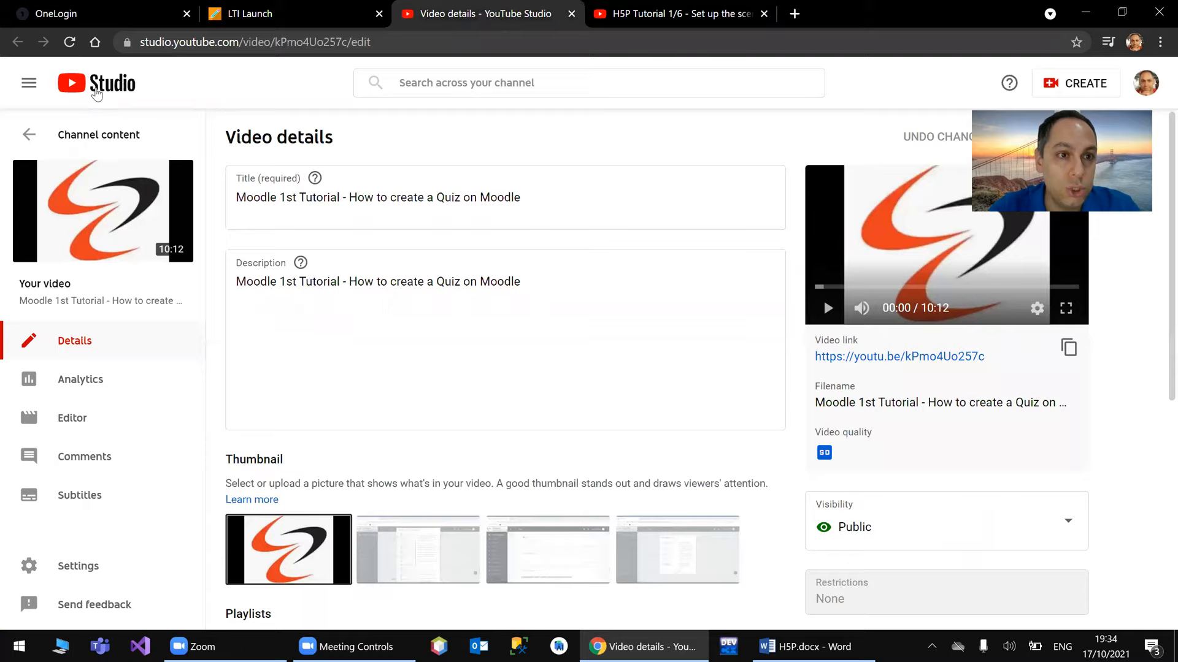
pyautogui.click(256, 14)
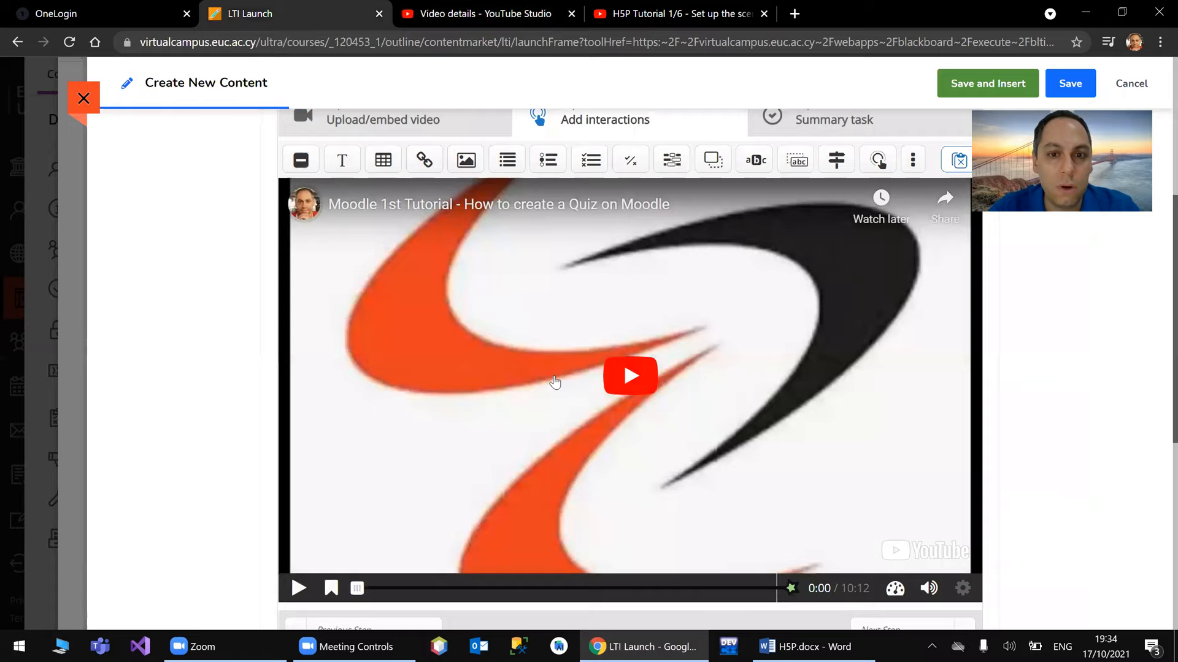
pyautogui.moveTo(876, 159)
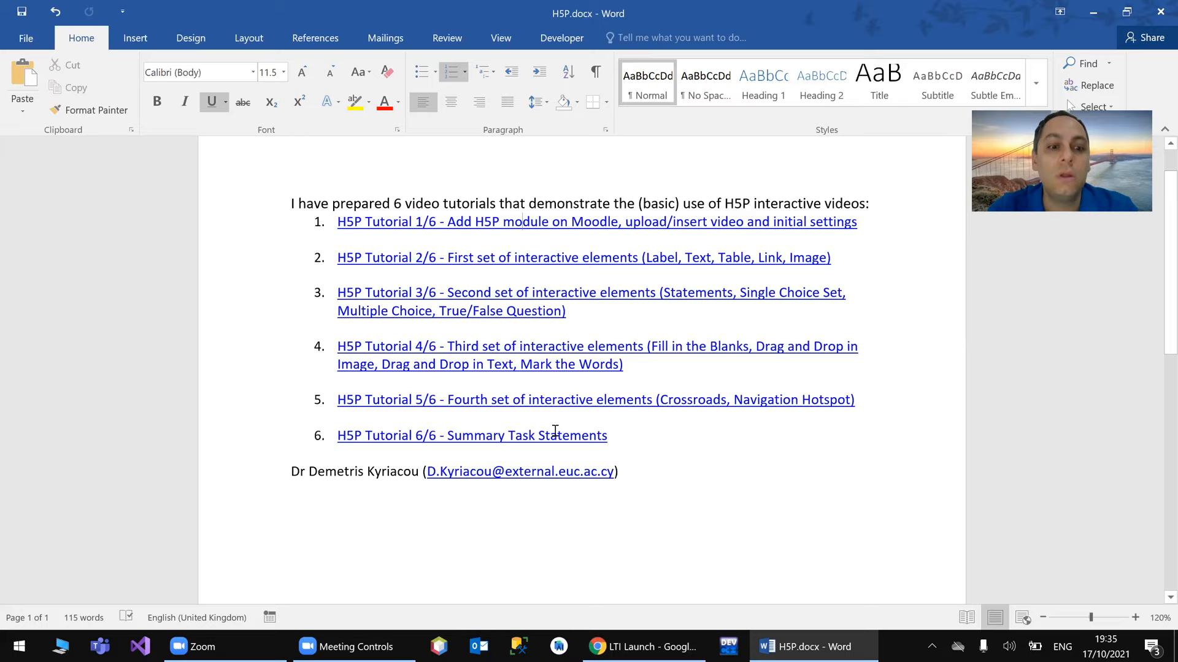
# - Switch from Word back to the Blackboard course Content outline in Chrome
pyautogui.click(642, 646)
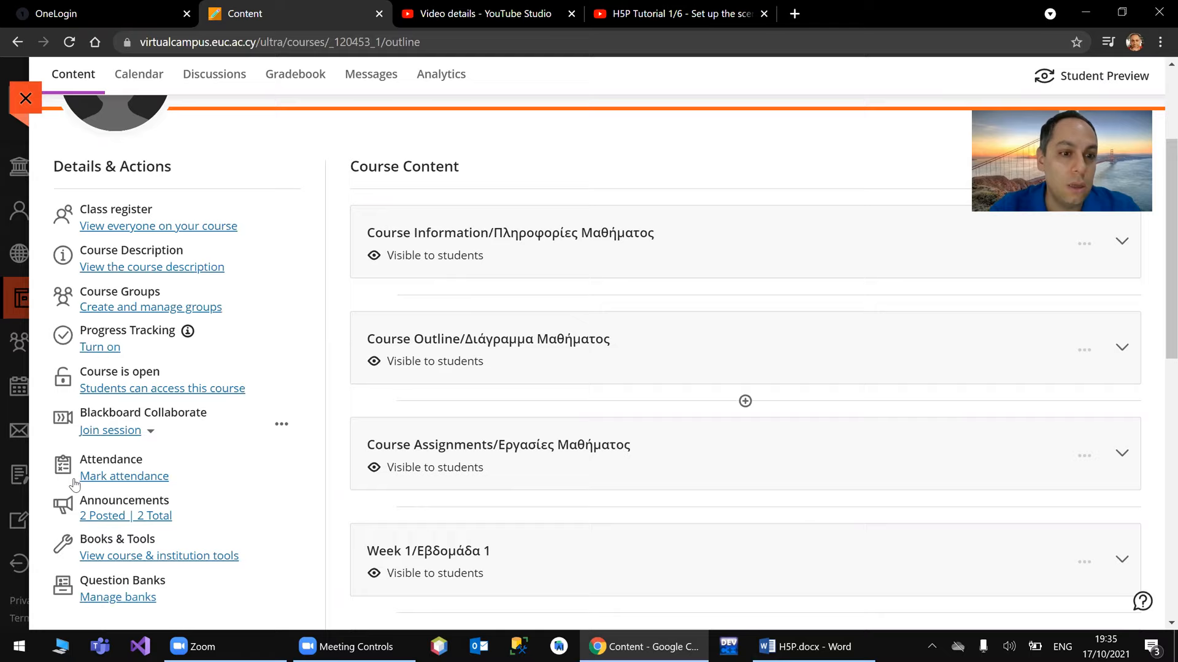
# - Browse all course tools to reopen H5P's My Content, now listing H5P Demo
pyautogui.click(159, 556)
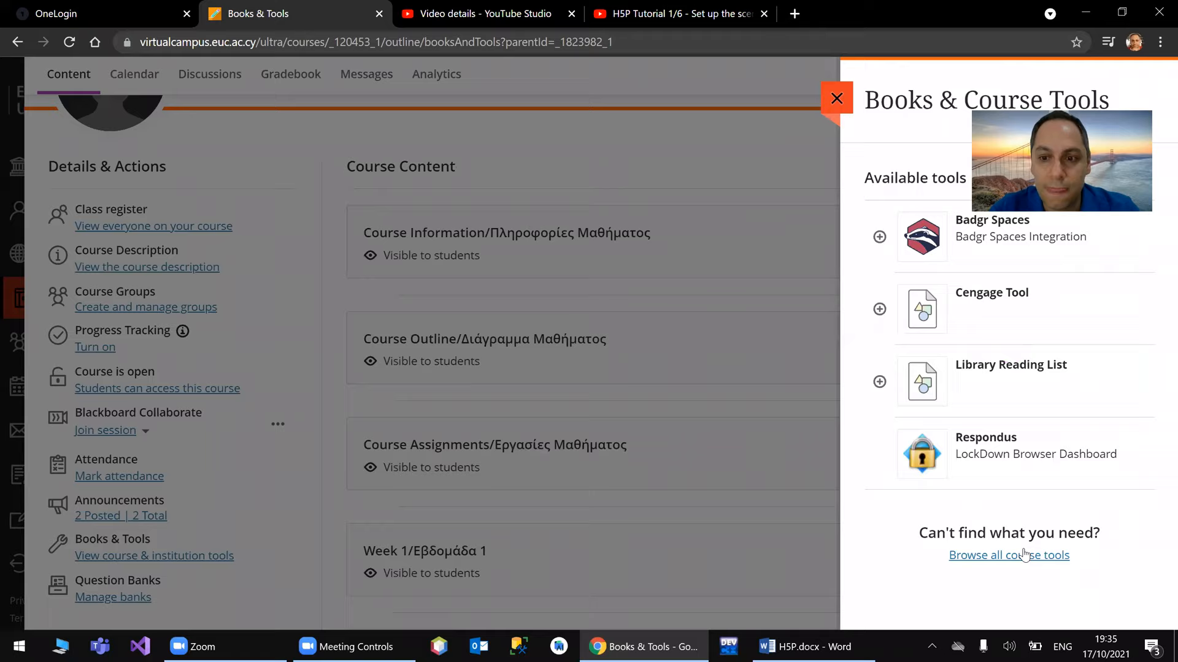
pyautogui.click(1008, 555)
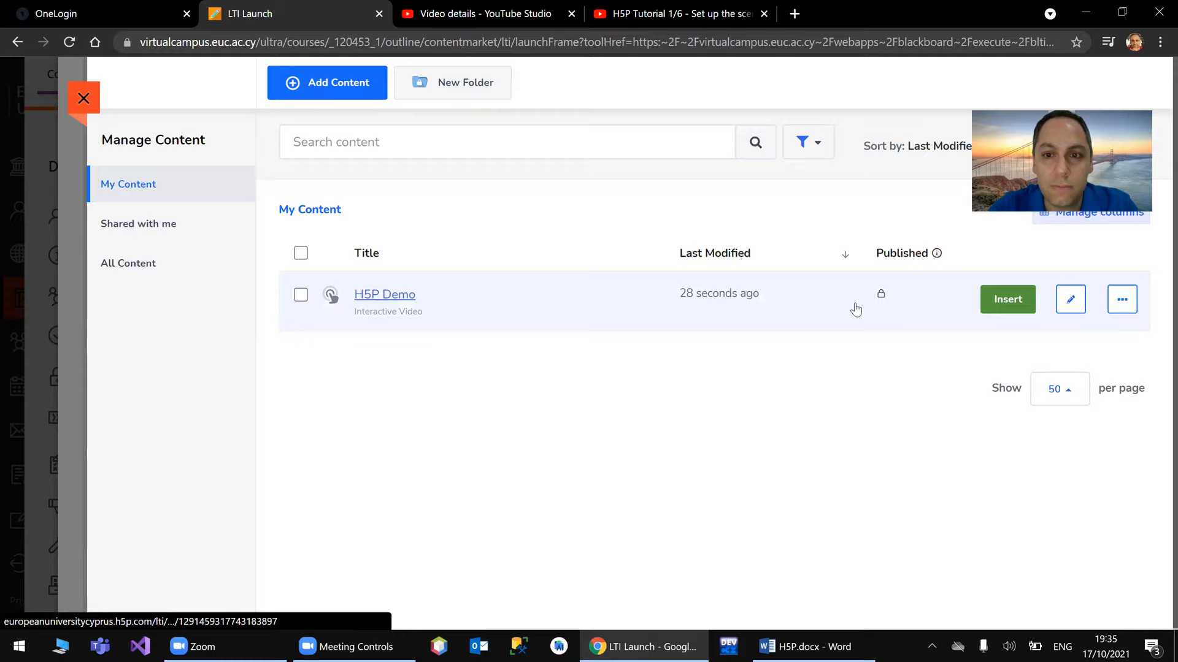
pyautogui.moveTo(880, 294)
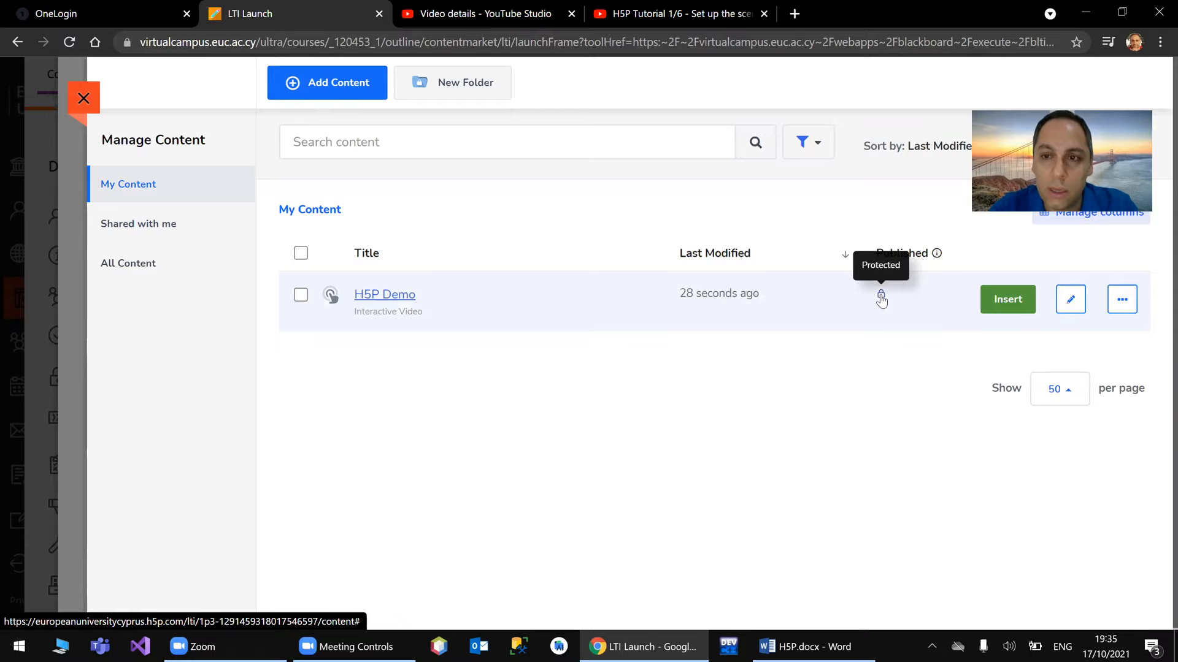
# - Choose Publish from the H5P Demo row's actions menu
pyautogui.click(1120, 299)
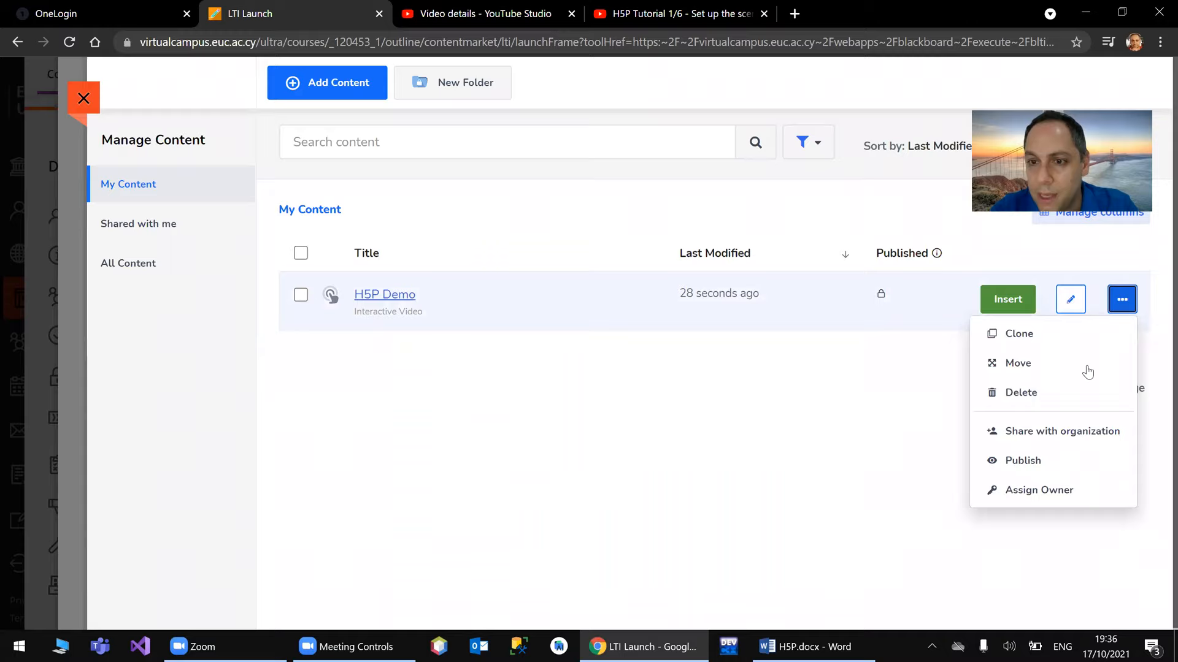
pyautogui.click(1023, 461)
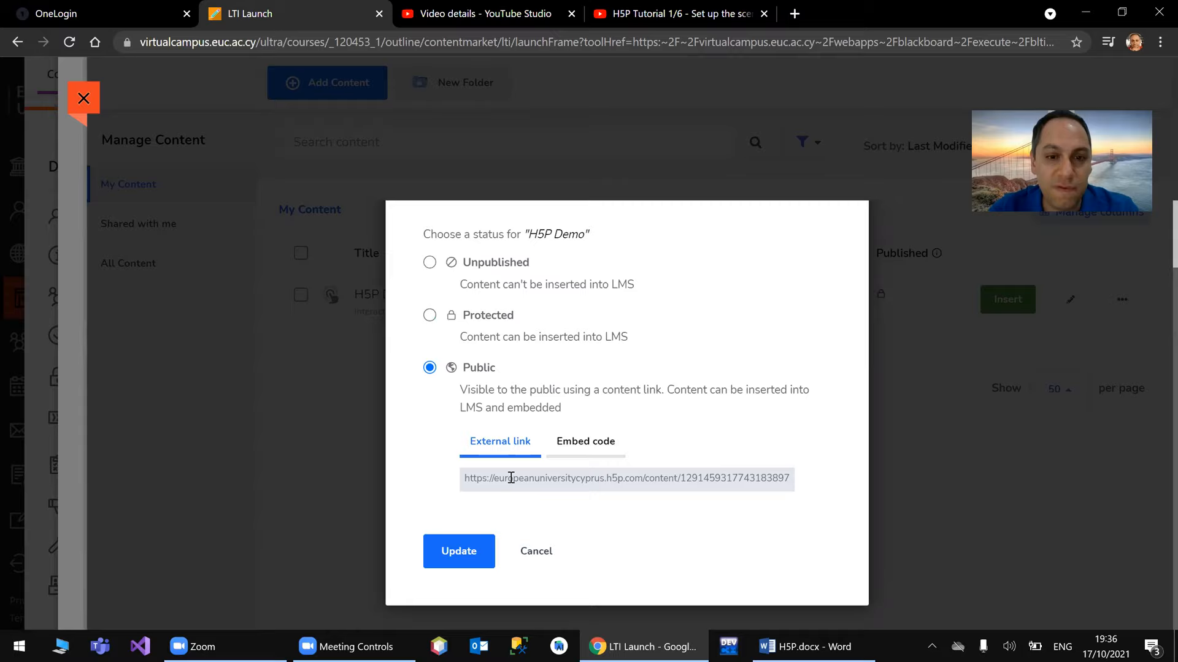
# - Make H5P Demo public, view its embed code, copy the external link, then go to OneLogin
pyautogui.click(585, 441)
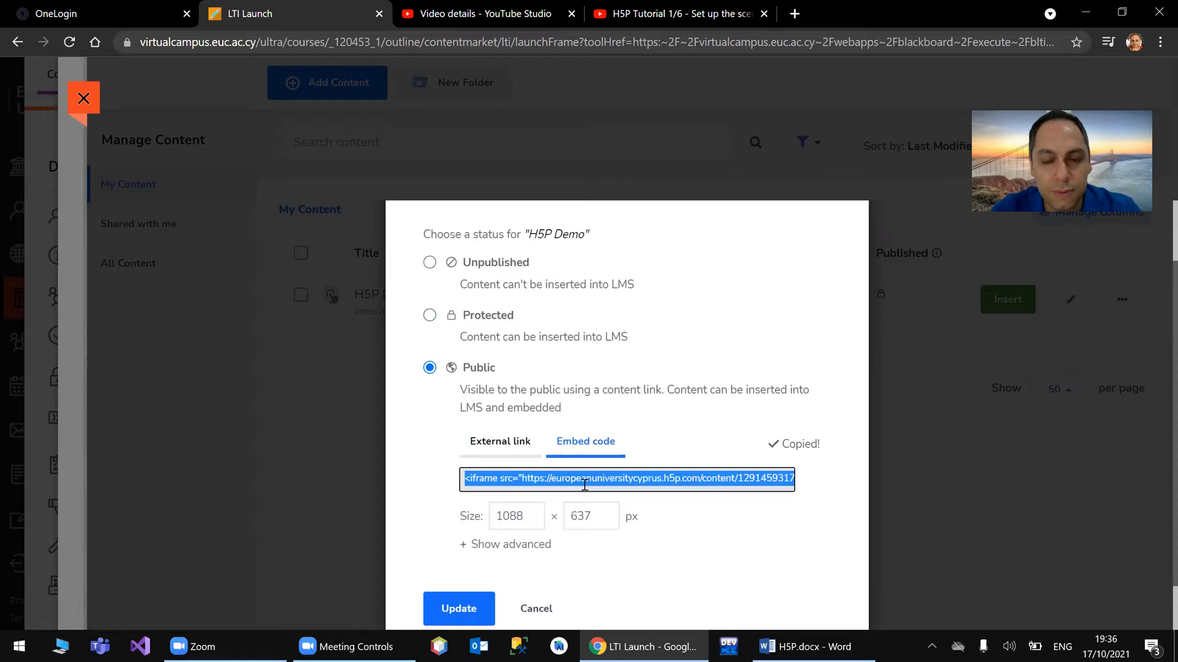
pyautogui.click(499, 441)
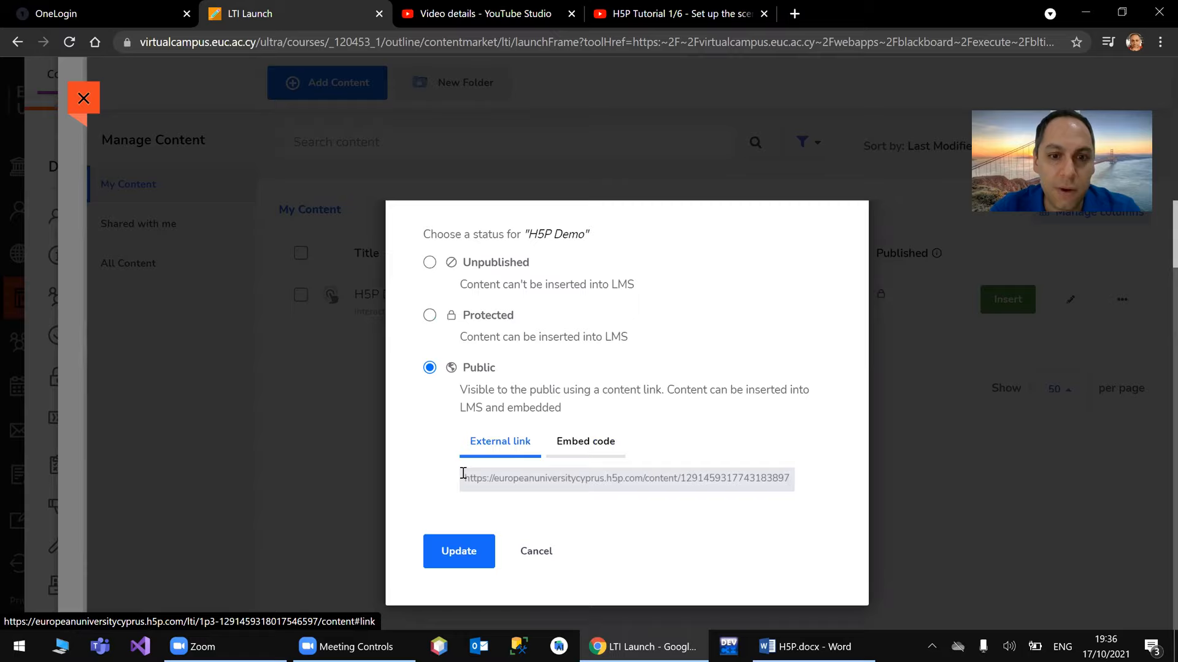
pyautogui.tripleClick(626, 478)
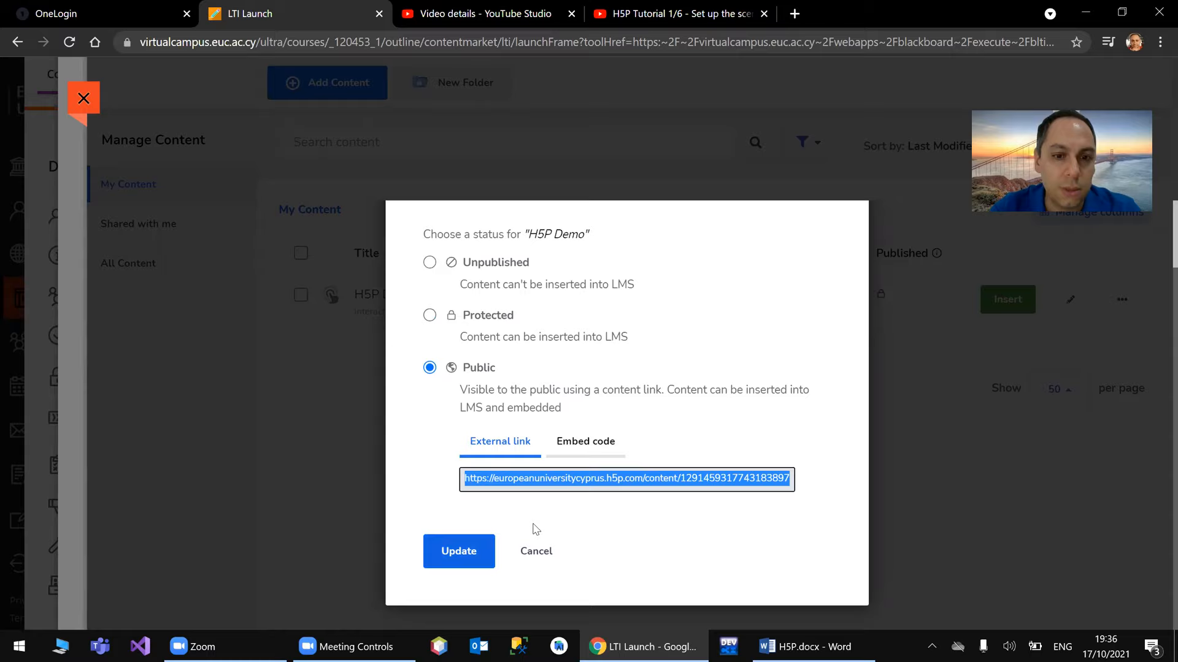
pyautogui.click(101, 13)
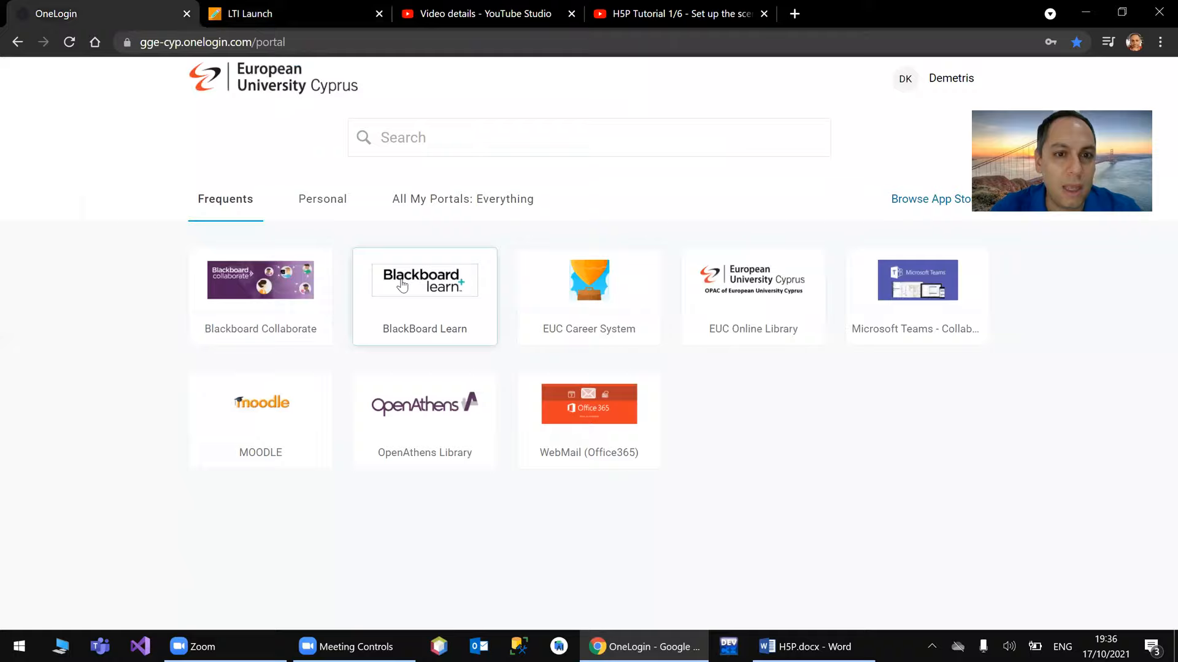
# - Launch Blackboard Learn from OneLogin and browse the Search Engine Optimization course outline
pyautogui.click(424, 280)
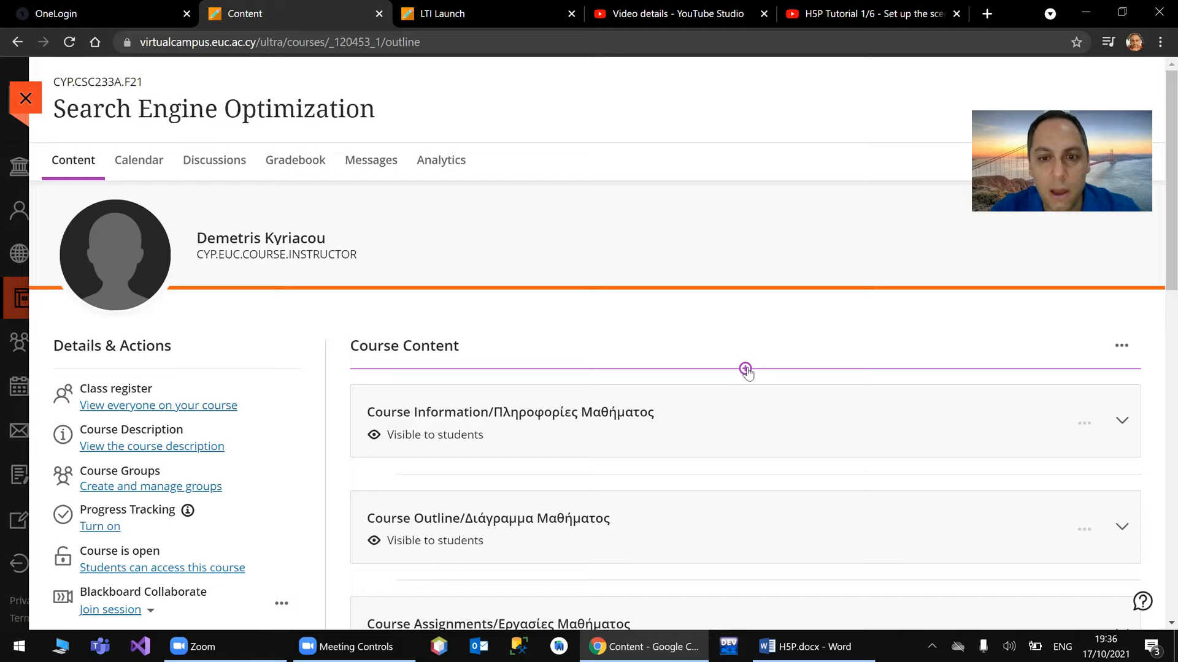
pyautogui.scroll(-3)
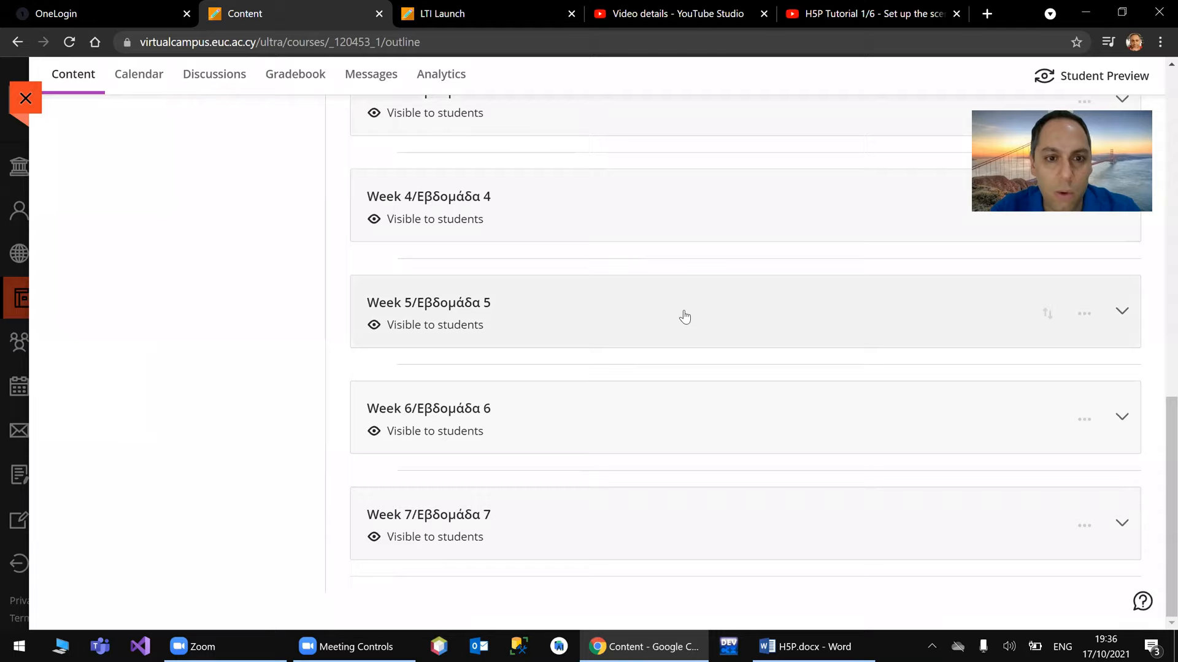
pyautogui.scroll(3)
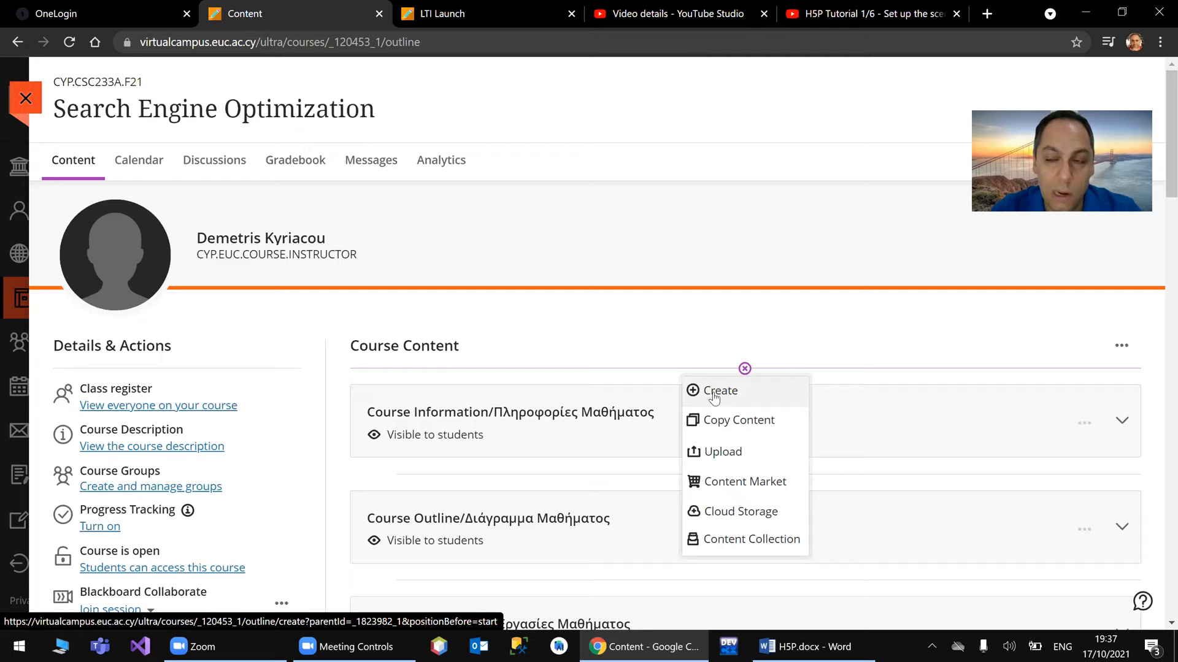
# - Create and save a hidden 'Week 1 Exercises' link to the pasted H5P Demo URL
pyautogui.click(719, 390)
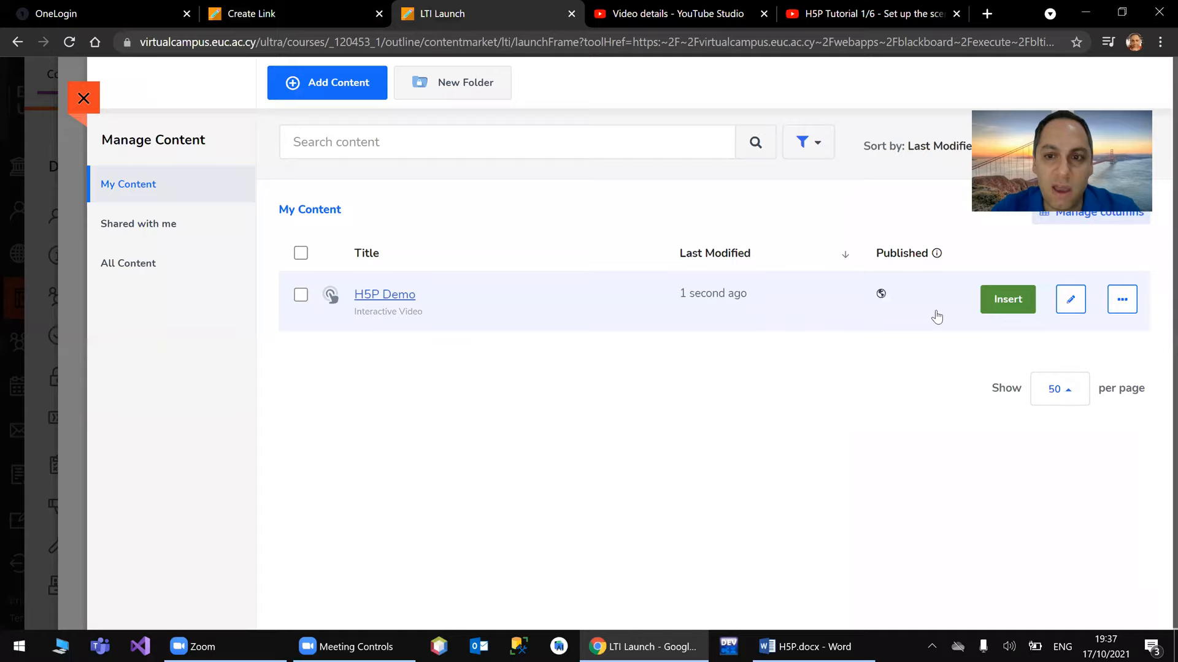
pyautogui.click(880, 293)
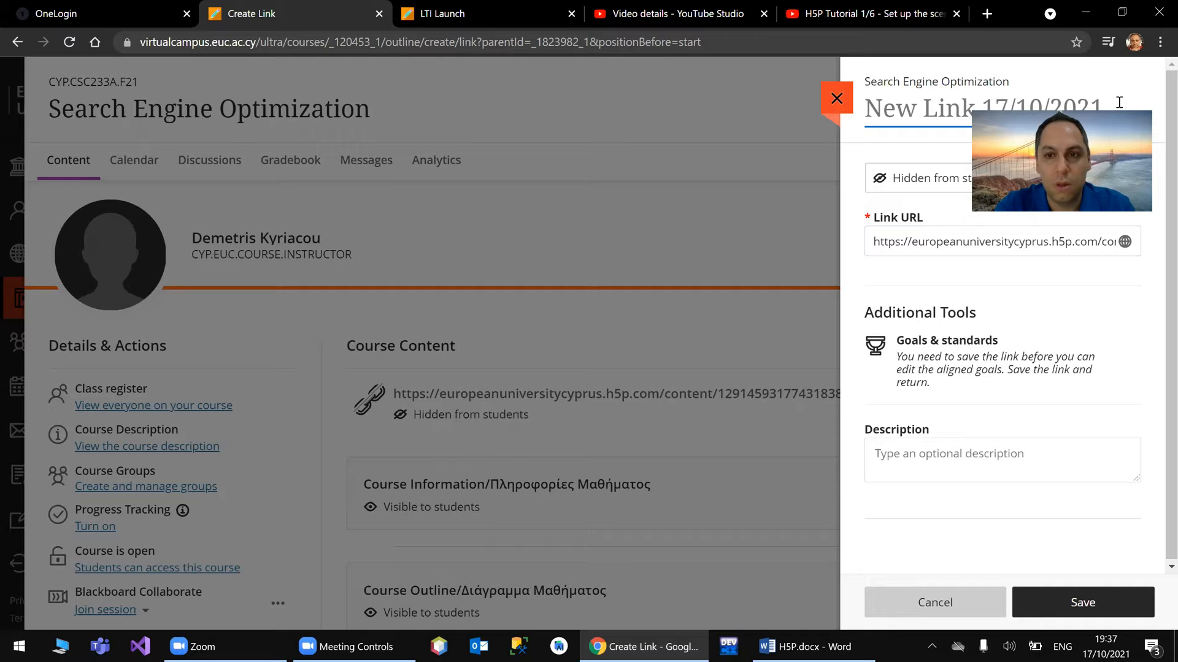
pyautogui.write('Week 1 Exercises')
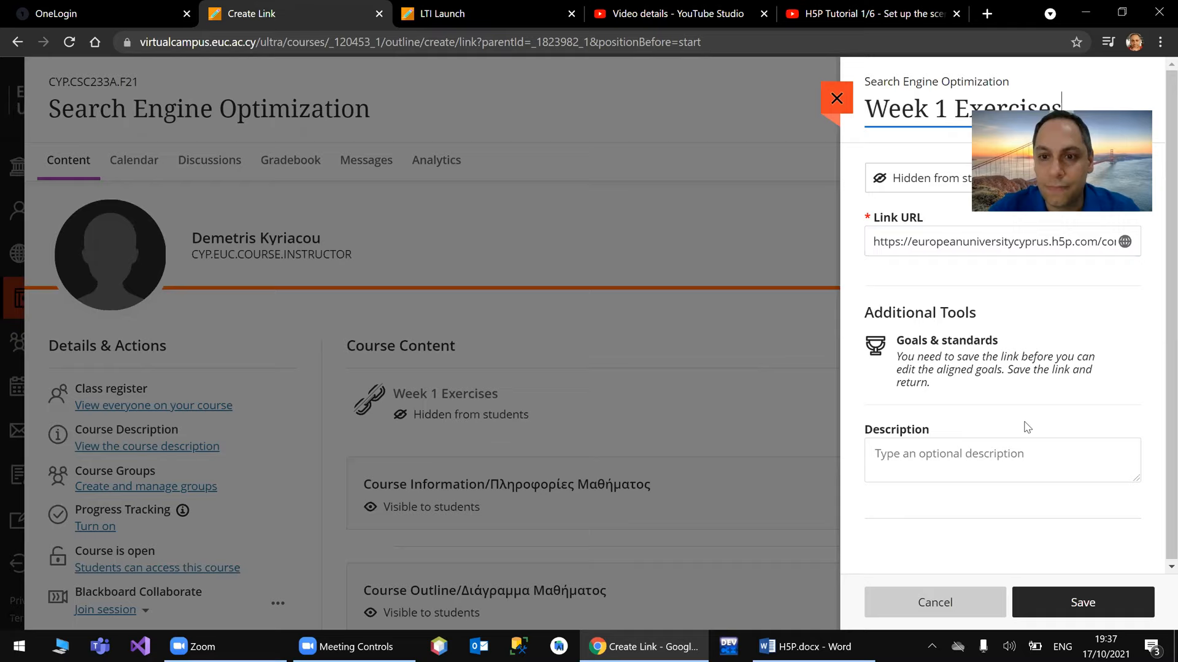
pyautogui.click(1082, 602)
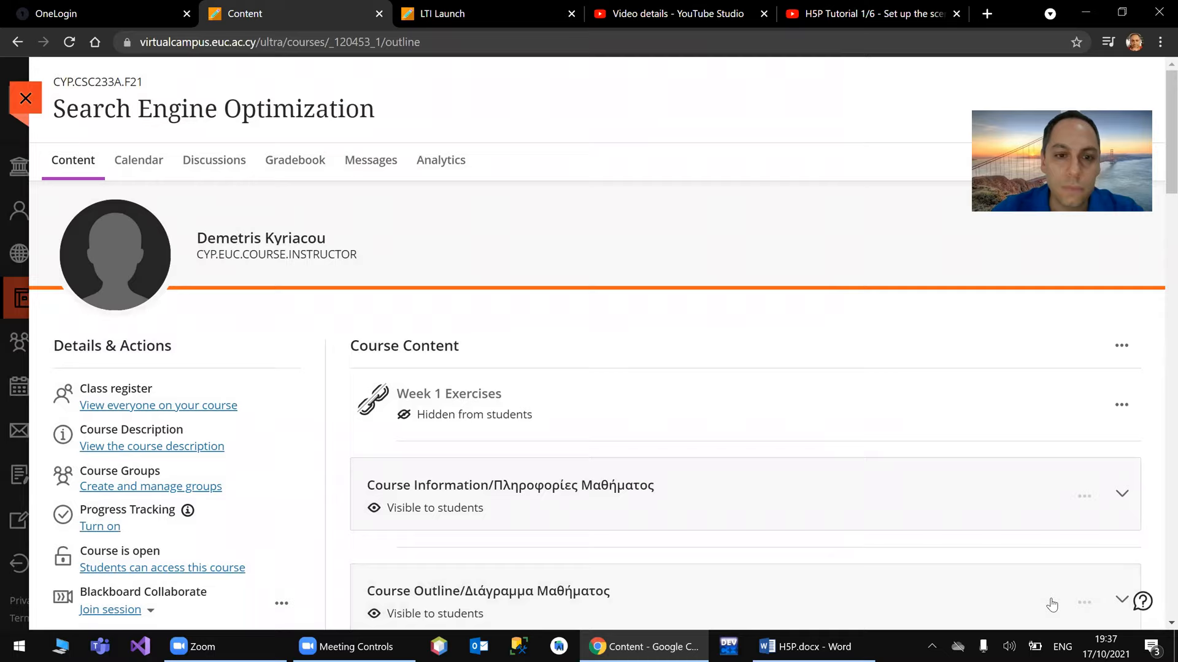
pyautogui.moveTo(448, 393)
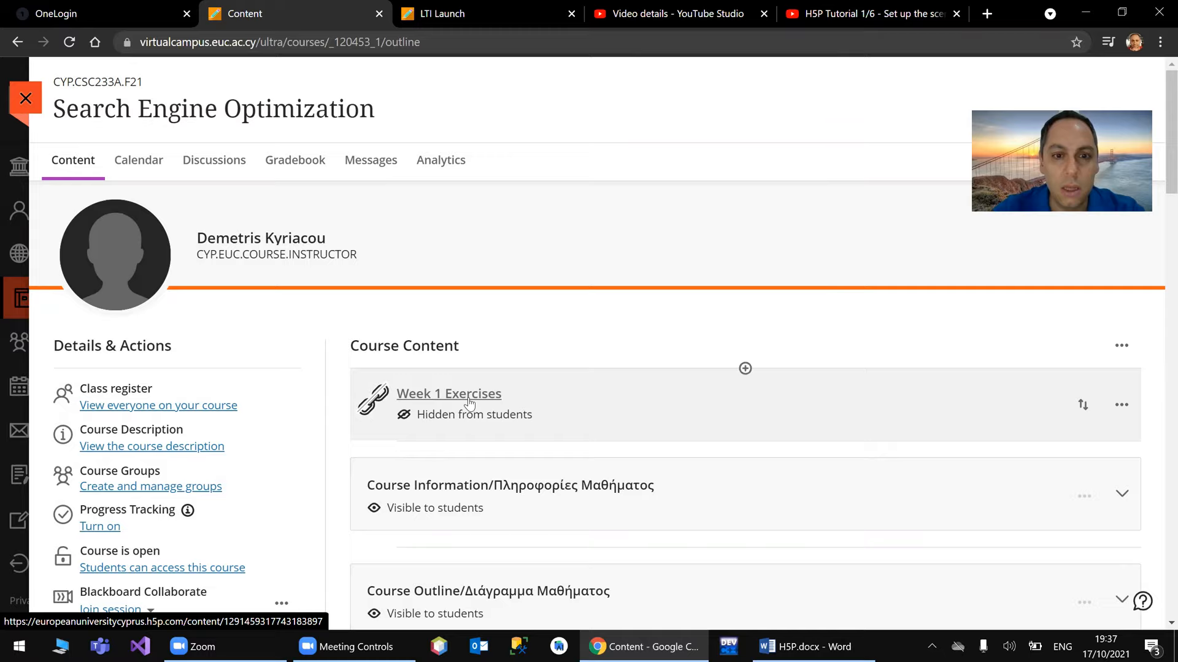
# - Open the Week 1 Exercises link, check the Word tutorial list, and play the H5P Demo video
pyautogui.click(449, 394)
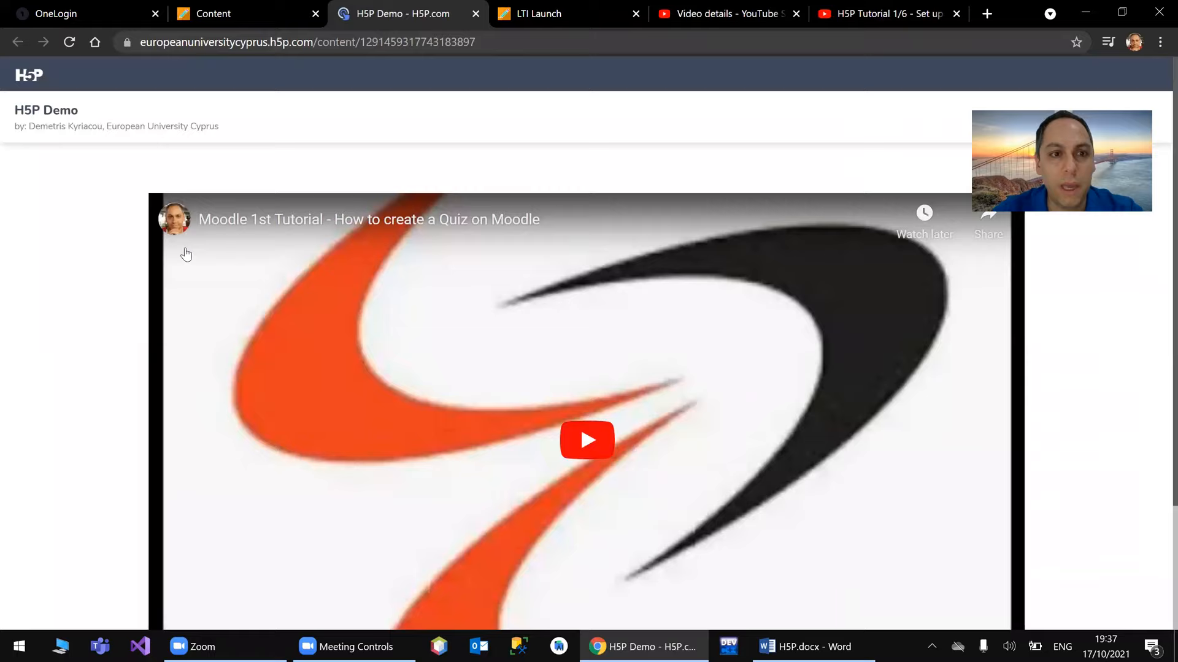
pyautogui.scroll(-3)
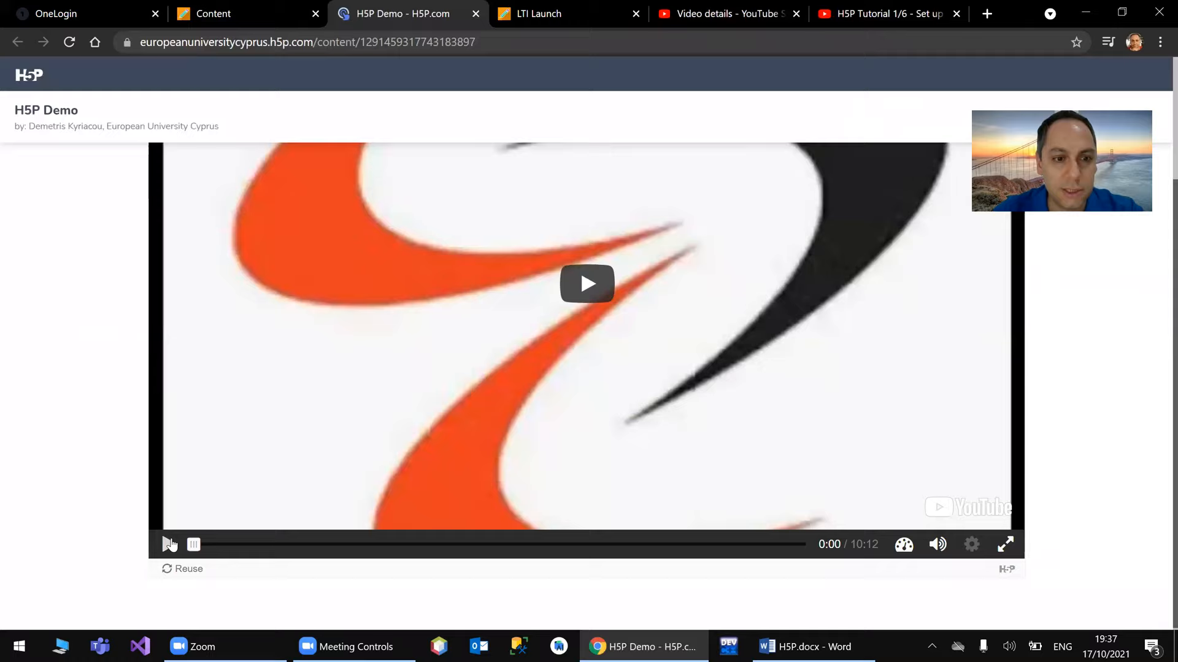
pyautogui.moveTo(258, 551)
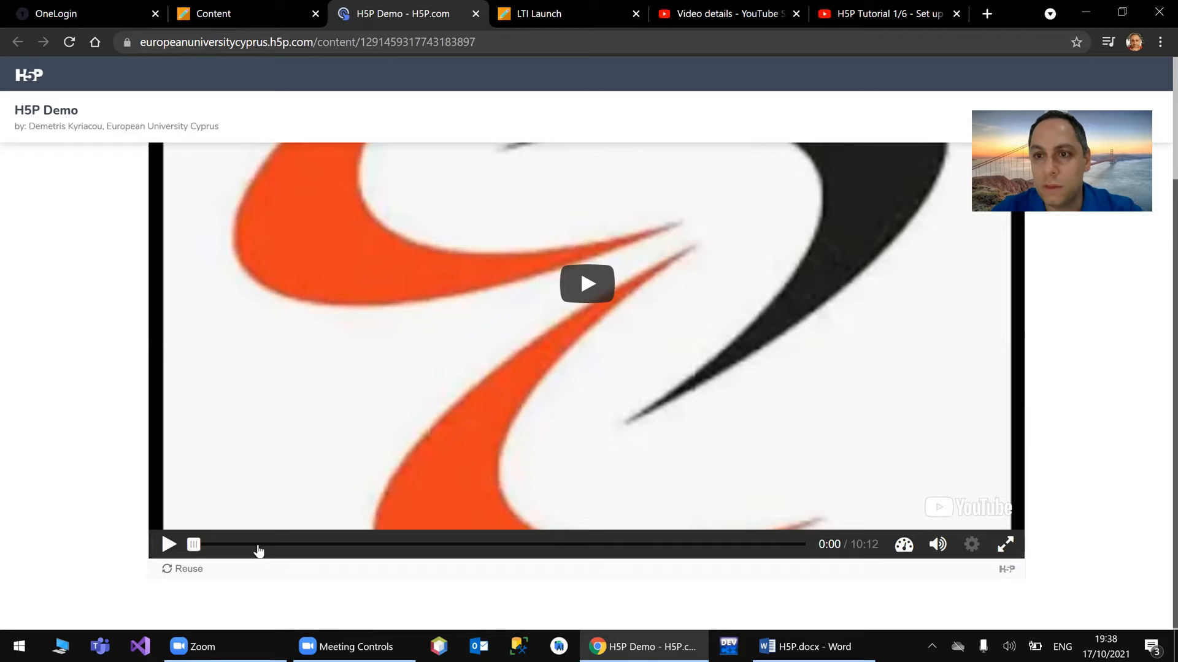
pyautogui.click(811, 646)
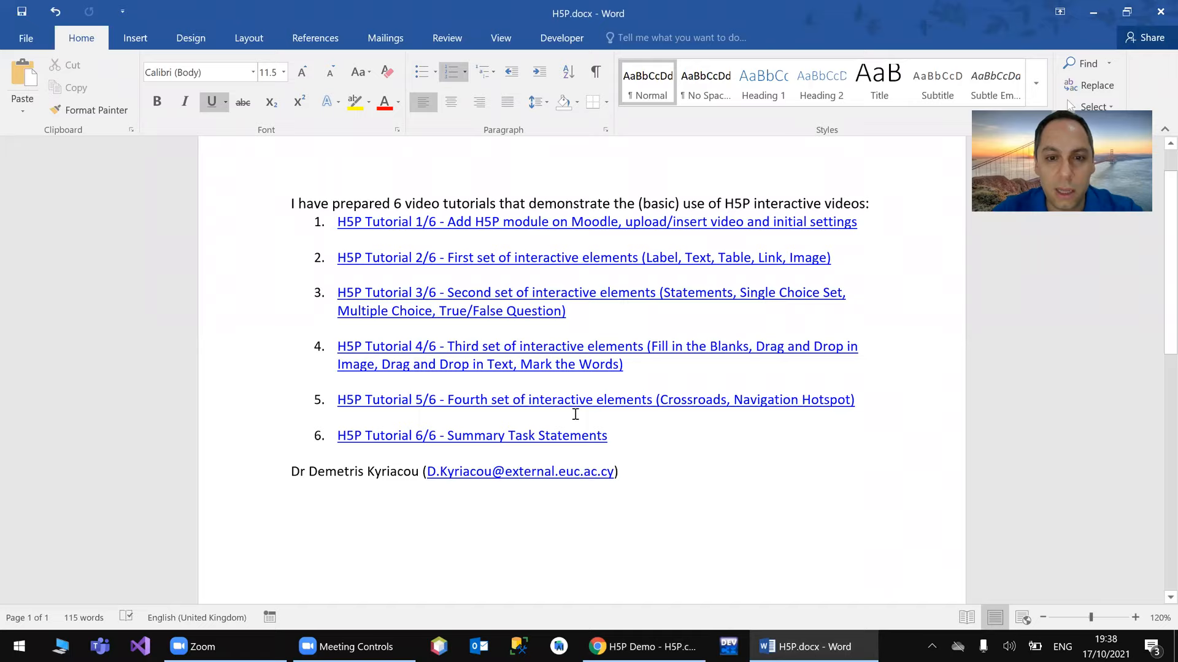
pyautogui.click(642, 647)
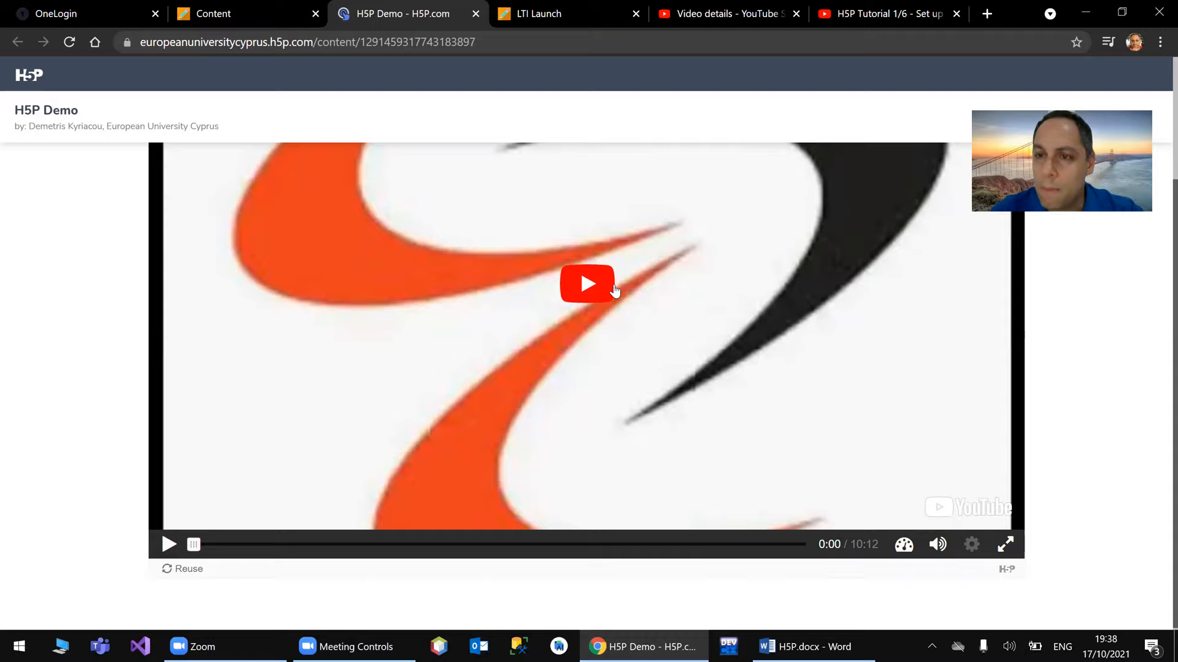
pyautogui.click(1004, 544)
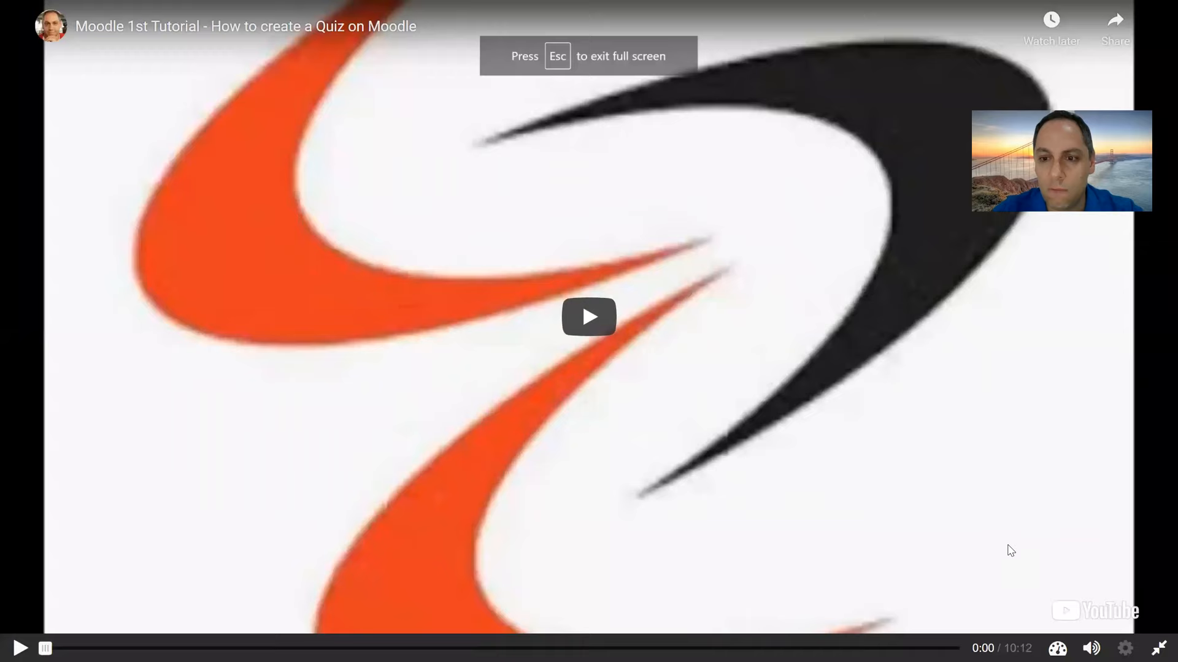
pyautogui.moveTo(607, 384)
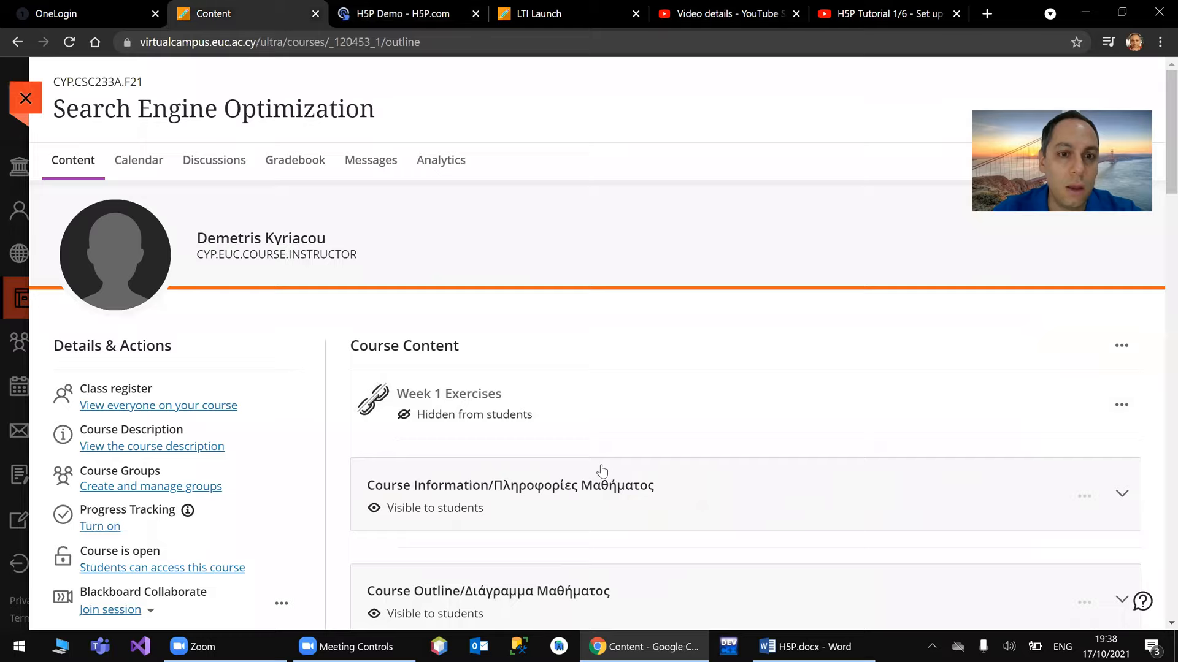
pyautogui.click(398, 14)
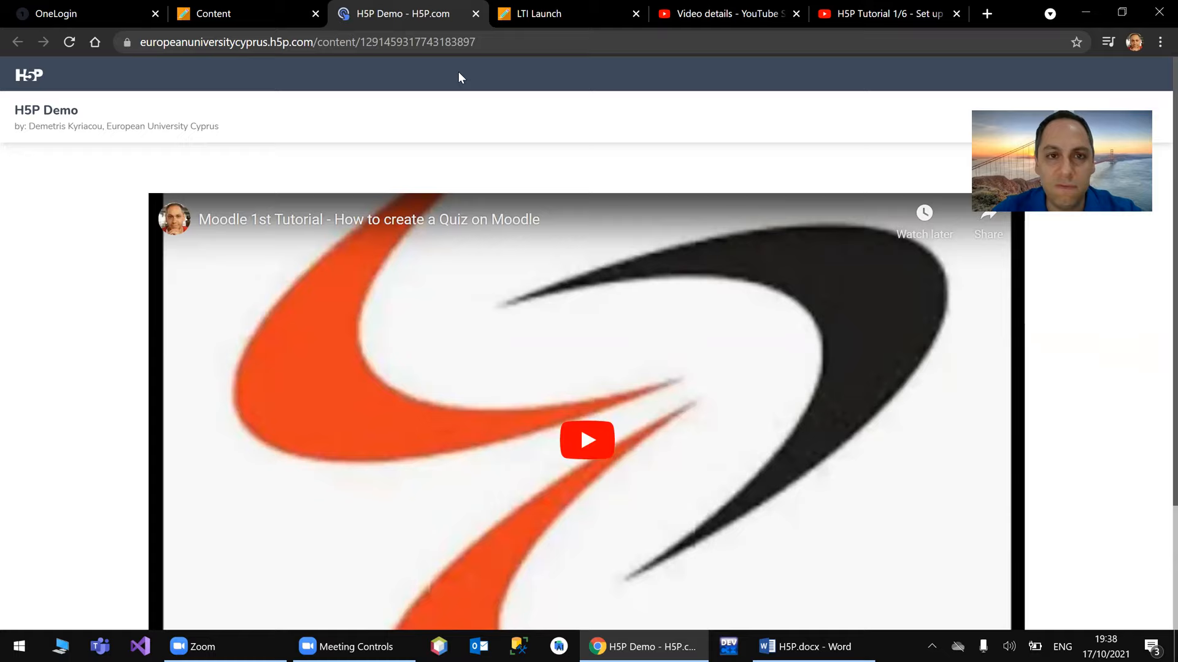
pyautogui.click(535, 13)
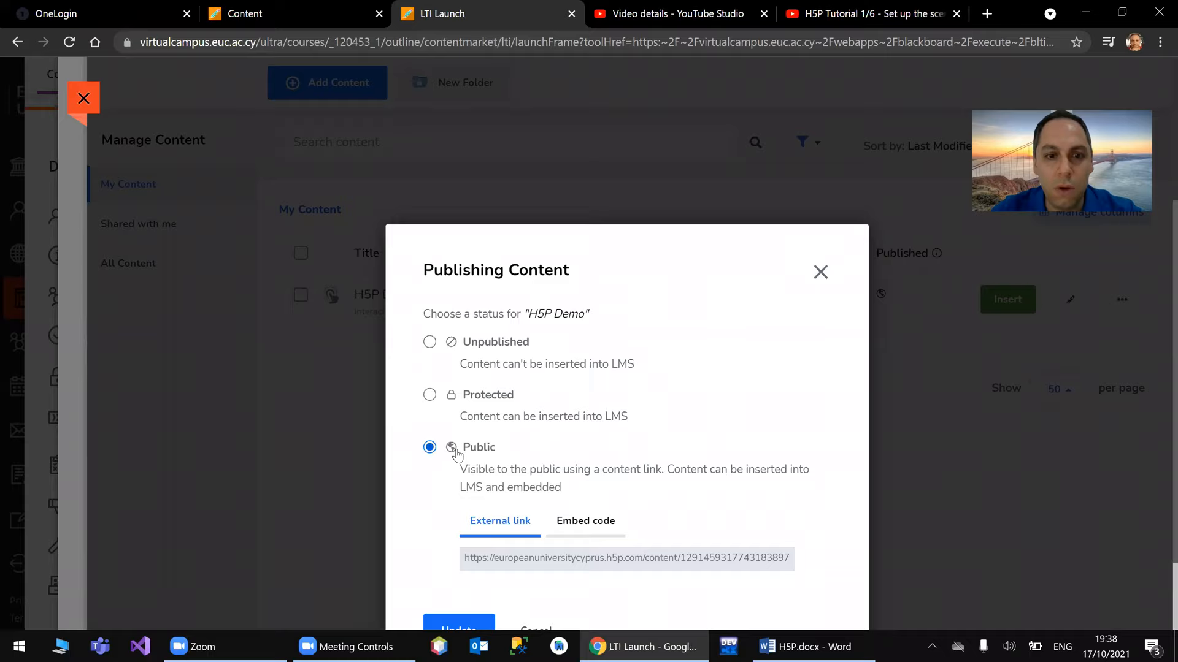
pyautogui.click(585, 521)
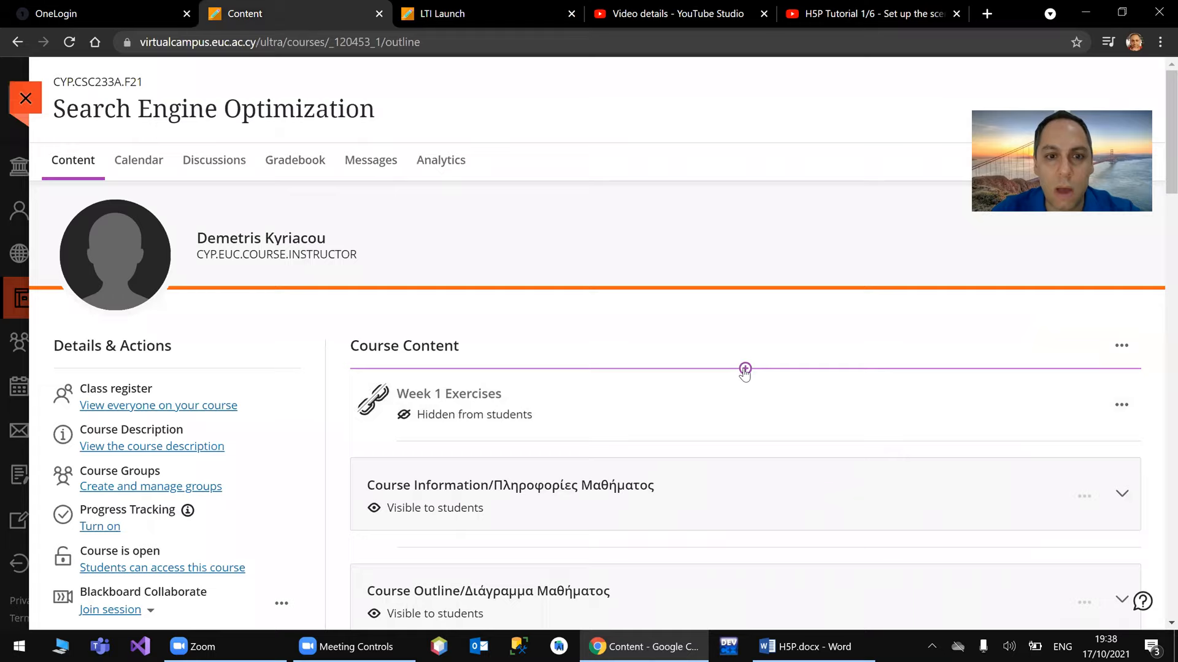
# - Add a 'Week 1 Exercises' document with the pasted H5P embed code in its HTML block, and save it
pyautogui.click(744, 369)
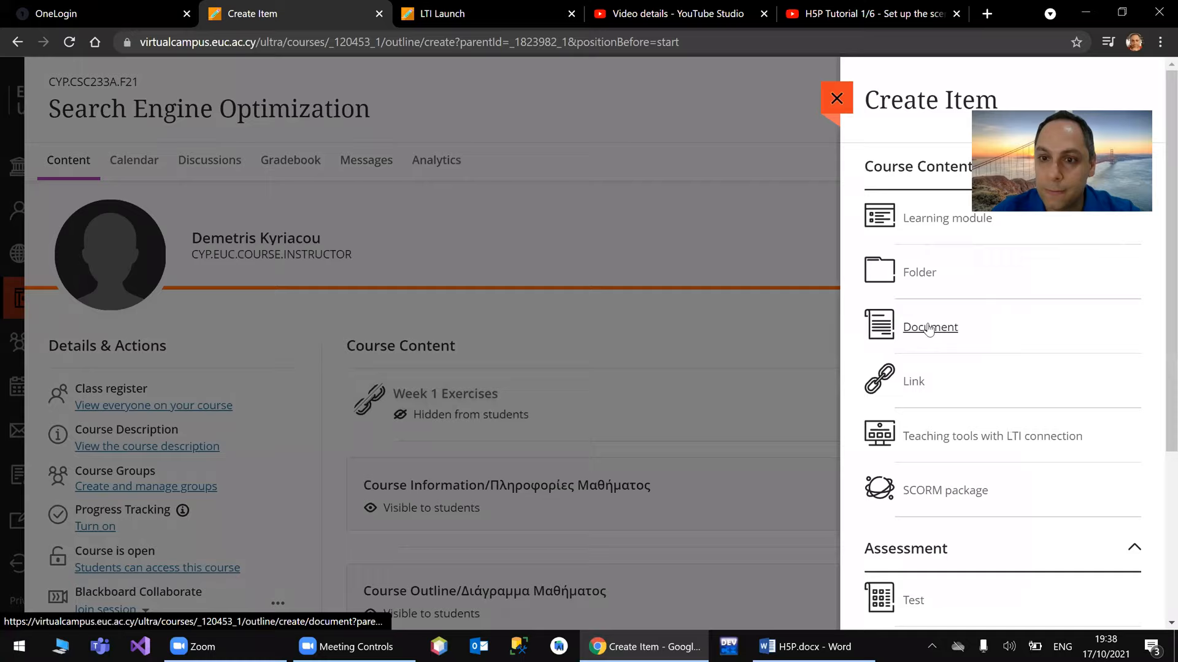
pyautogui.click(930, 327)
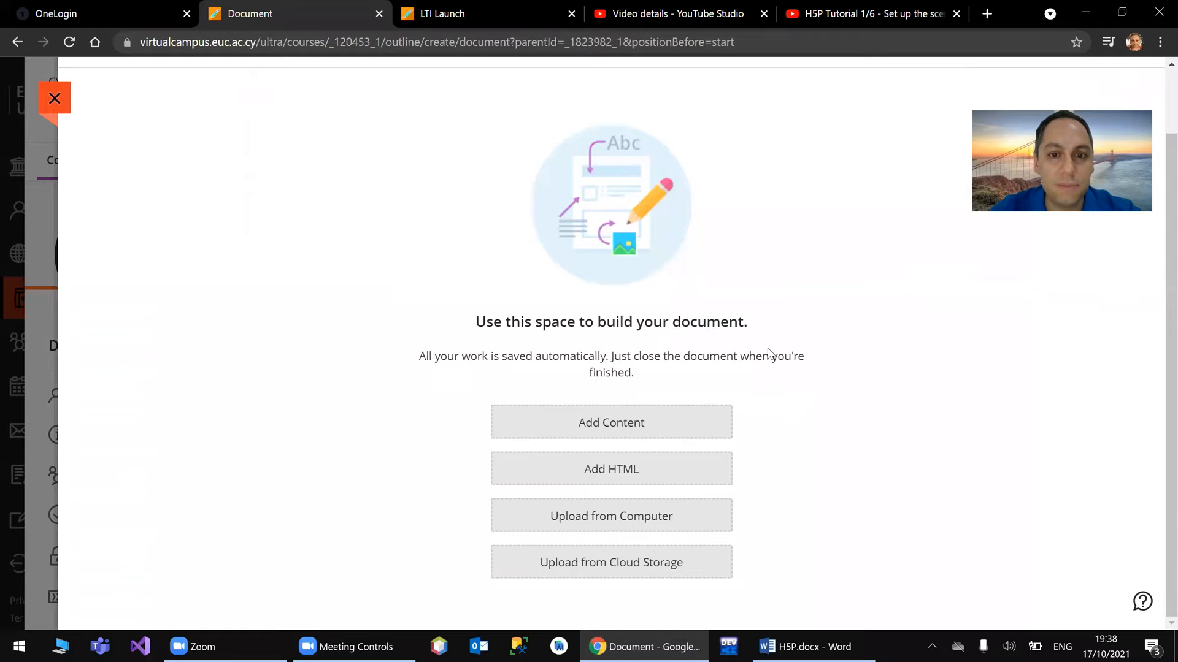
pyautogui.write('Week 1 Exercises')
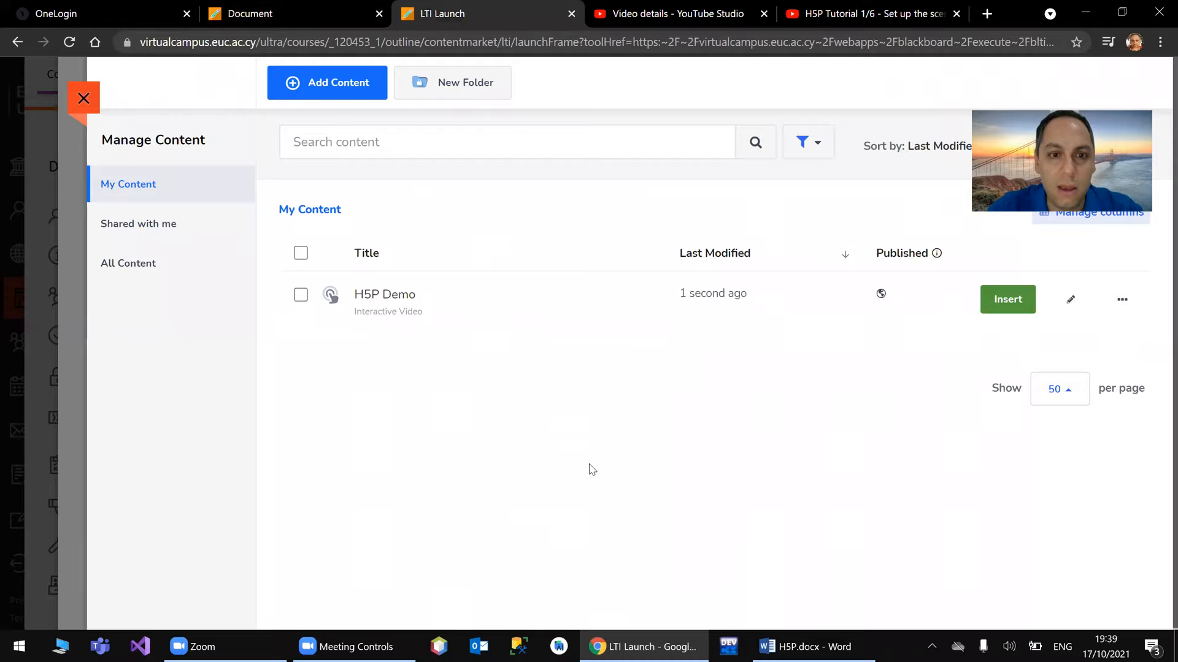
pyautogui.rightClick(375, 210)
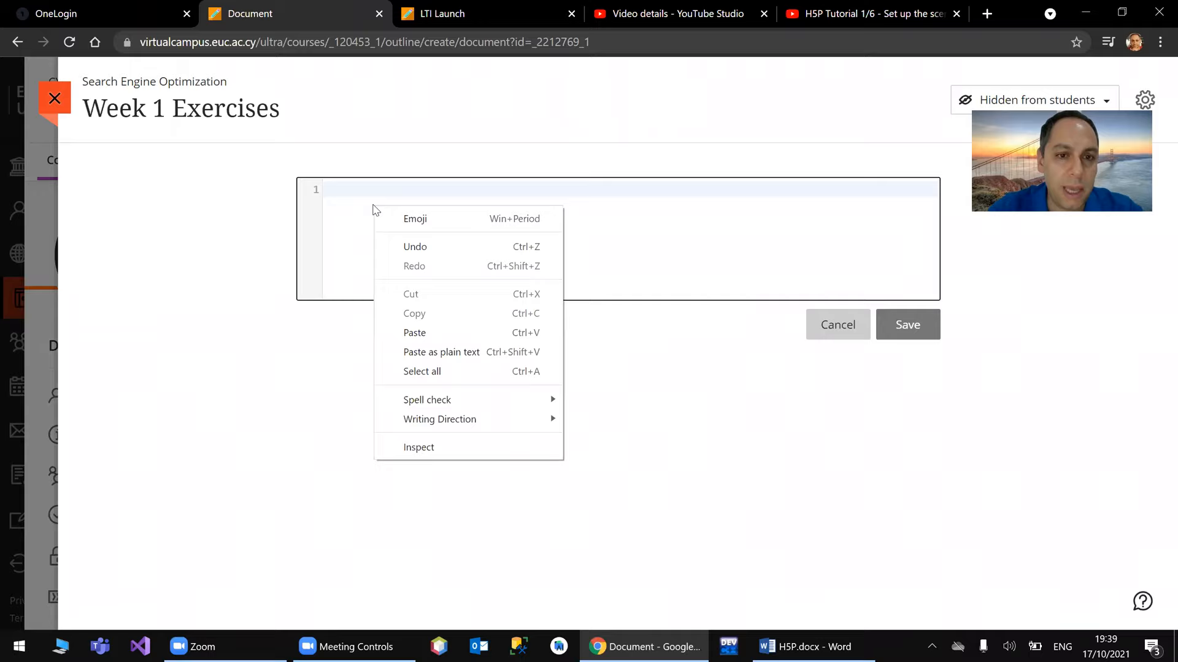
pyautogui.click(414, 332)
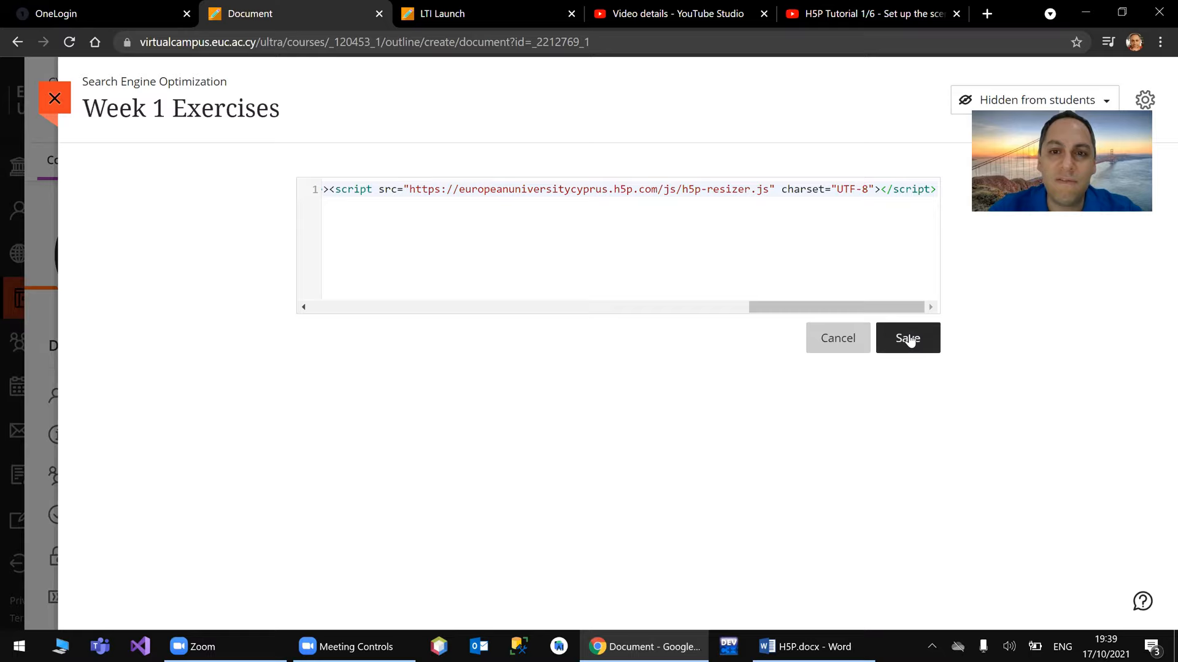
pyautogui.click(906, 338)
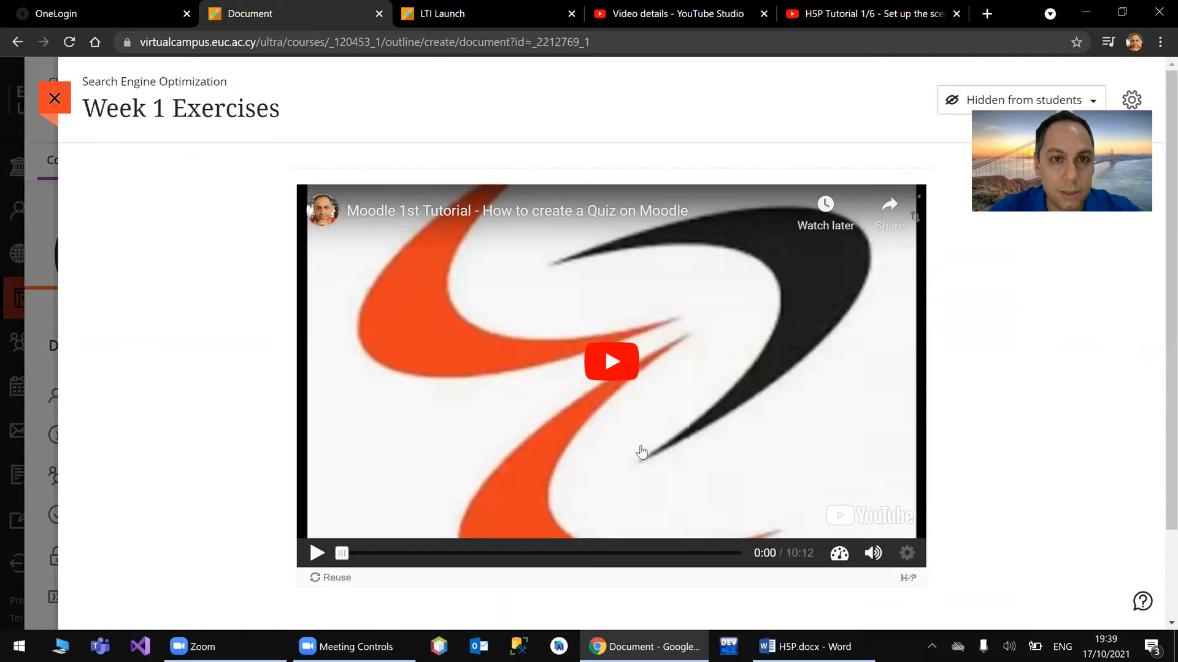
# - Compare with the original H5P Demo page, then view the new Week 1 Exercises document
pyautogui.click(25, 98)
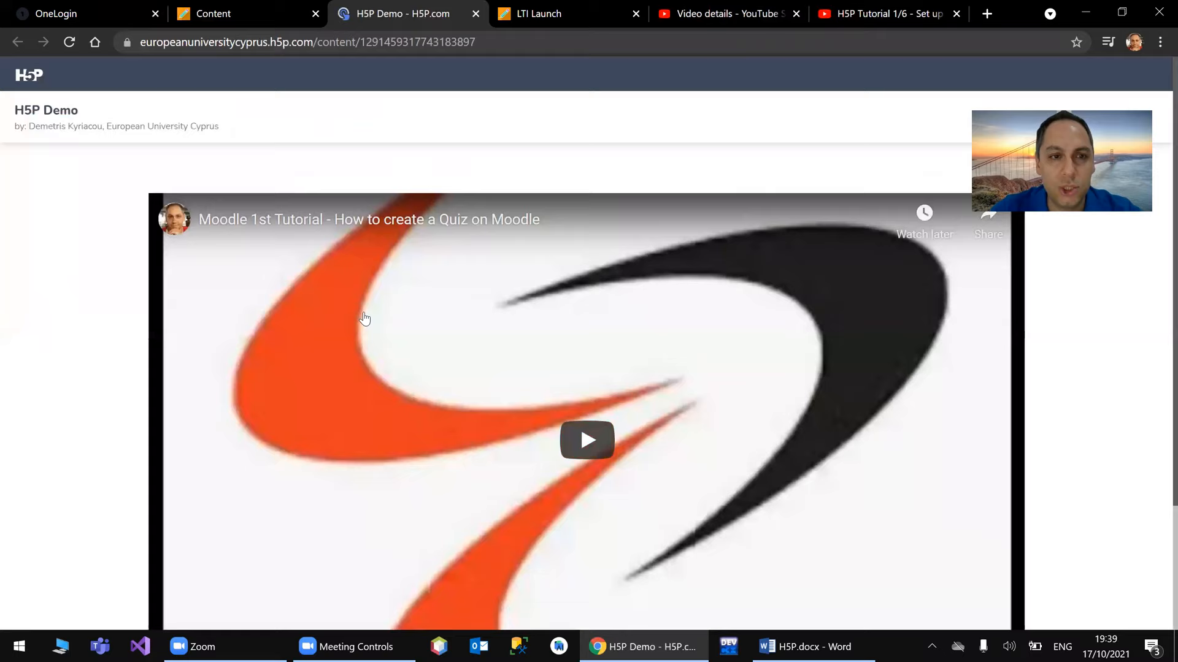
pyautogui.click(214, 13)
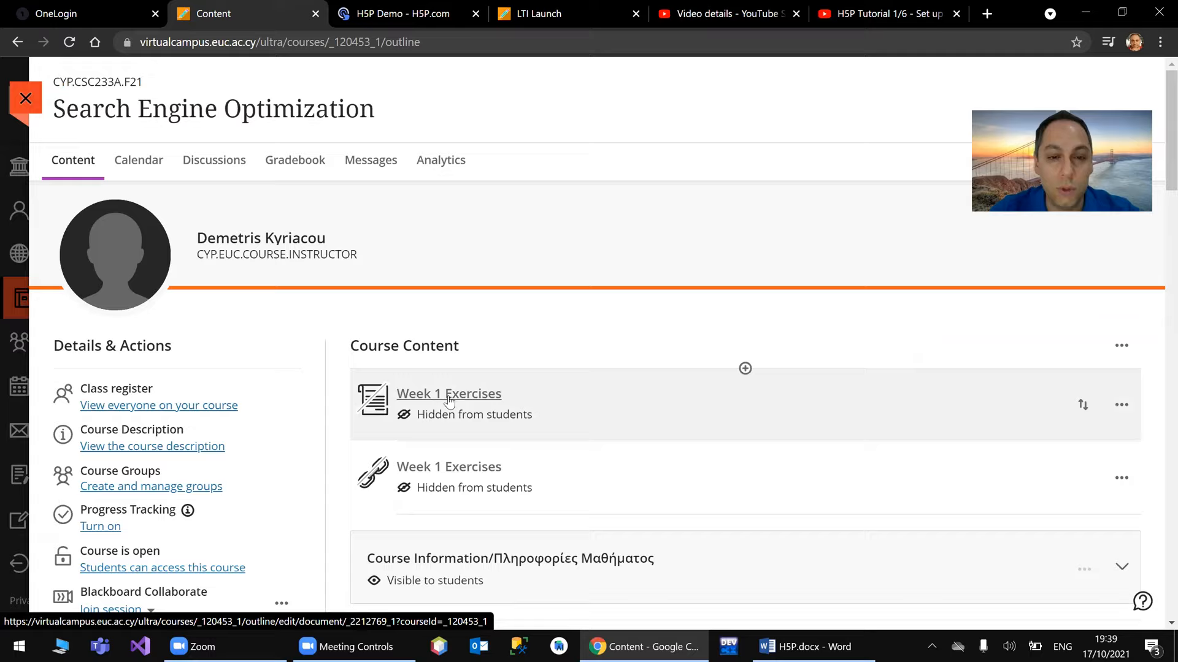
pyautogui.click(448, 393)
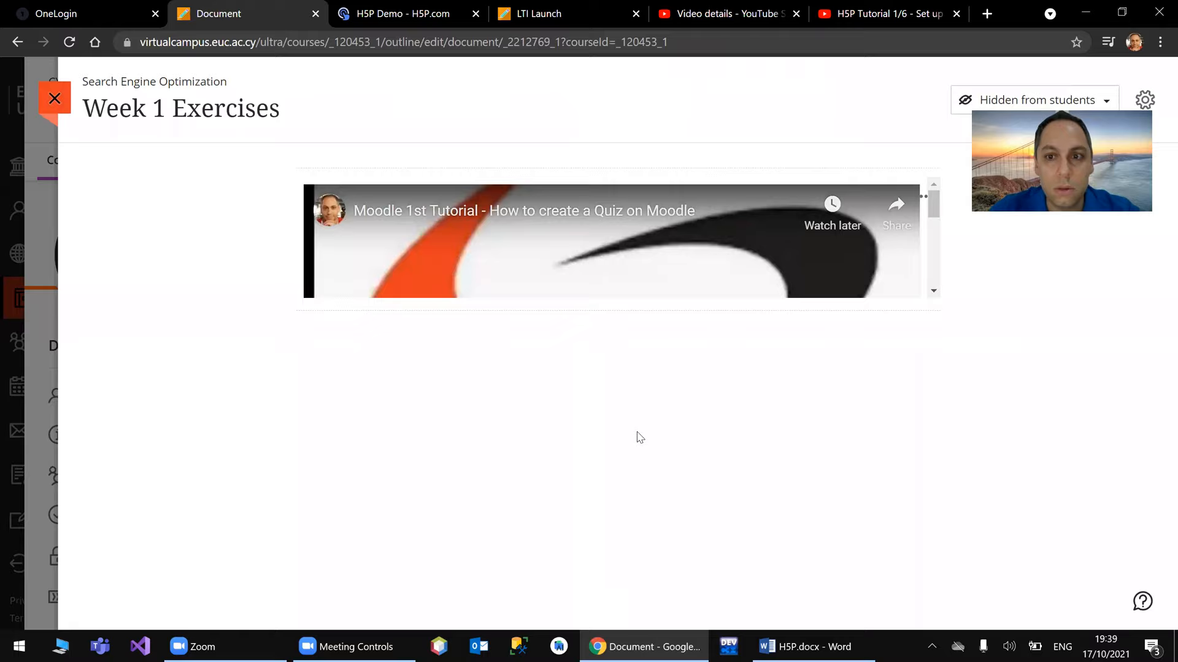
pyautogui.scroll(-3)
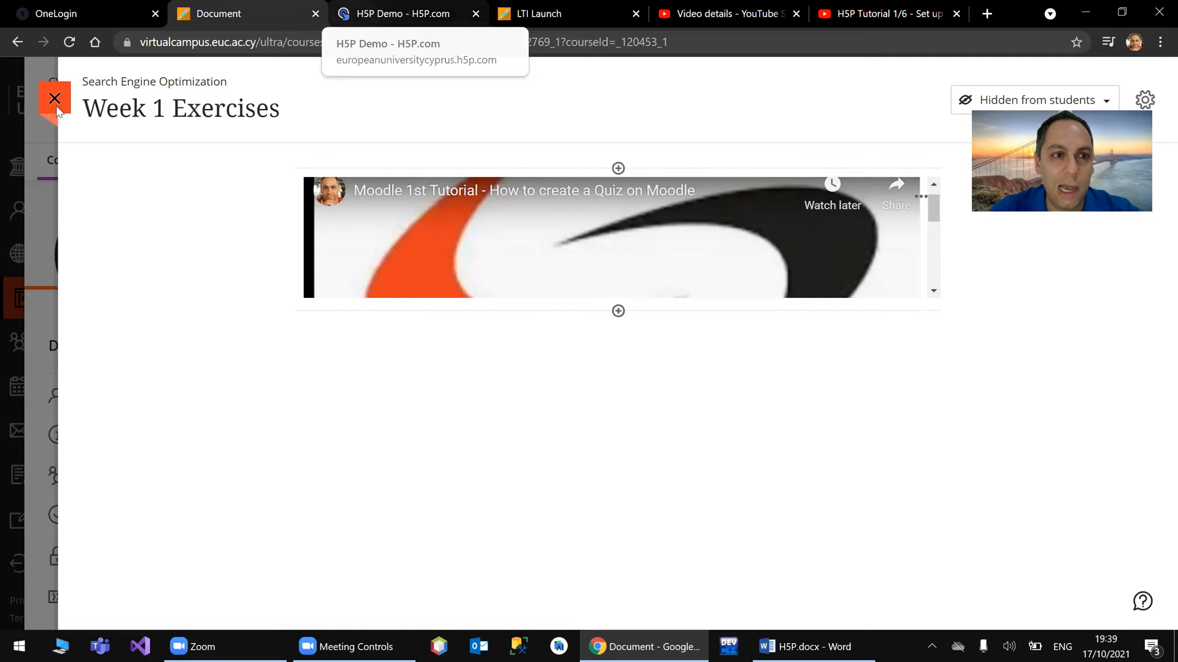
# - Close the document and bring up the H5P Tutorial 1/6 video and Word tutorial list
pyautogui.click(54, 99)
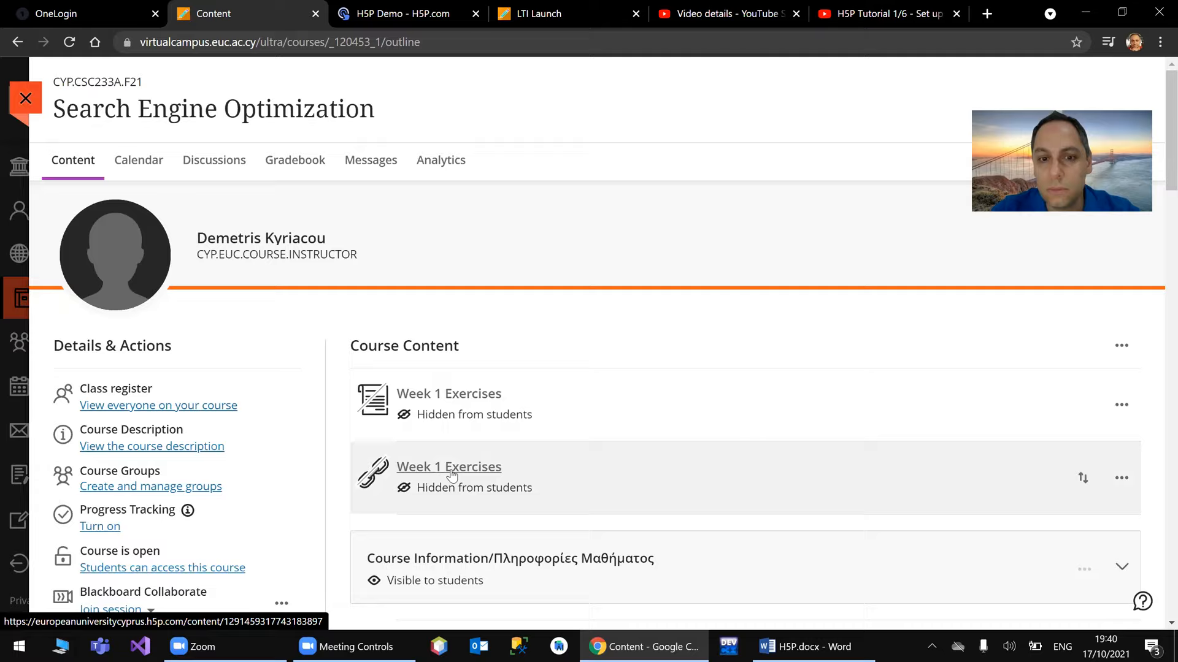
pyautogui.click(886, 14)
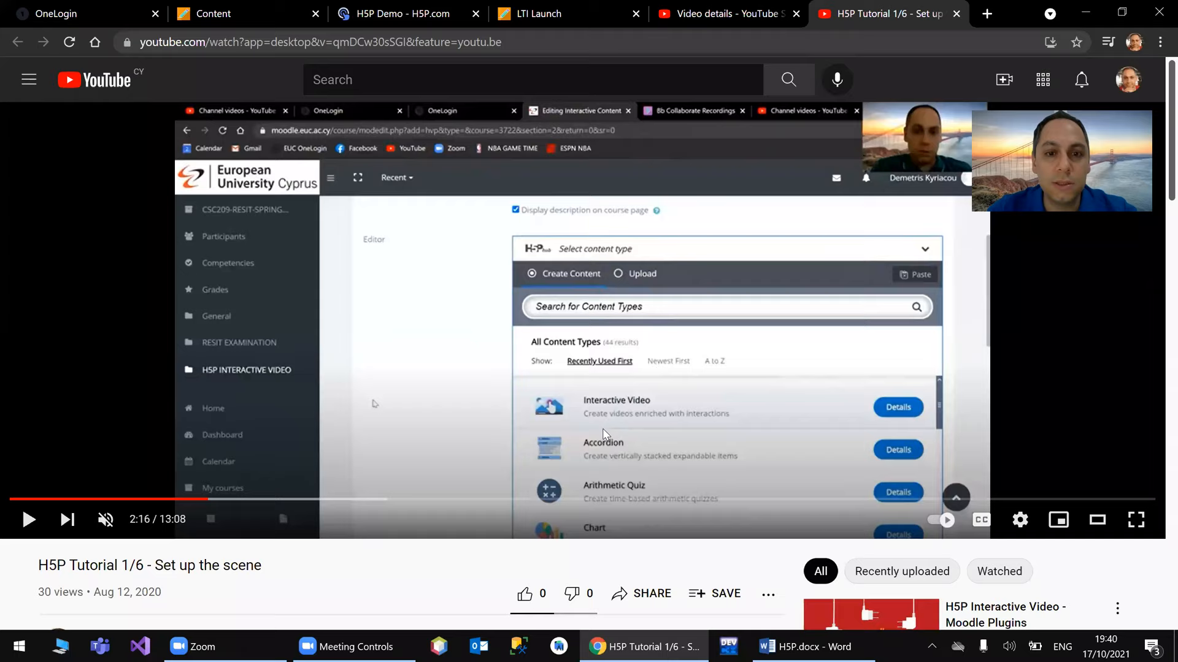
pyautogui.click(813, 647)
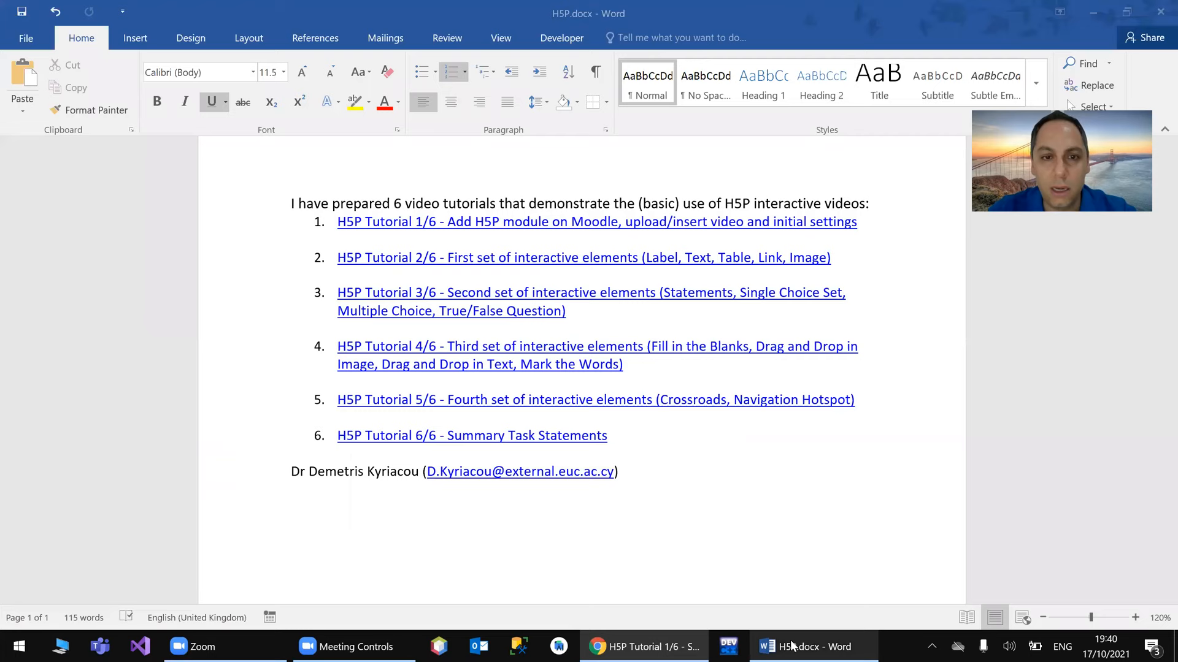